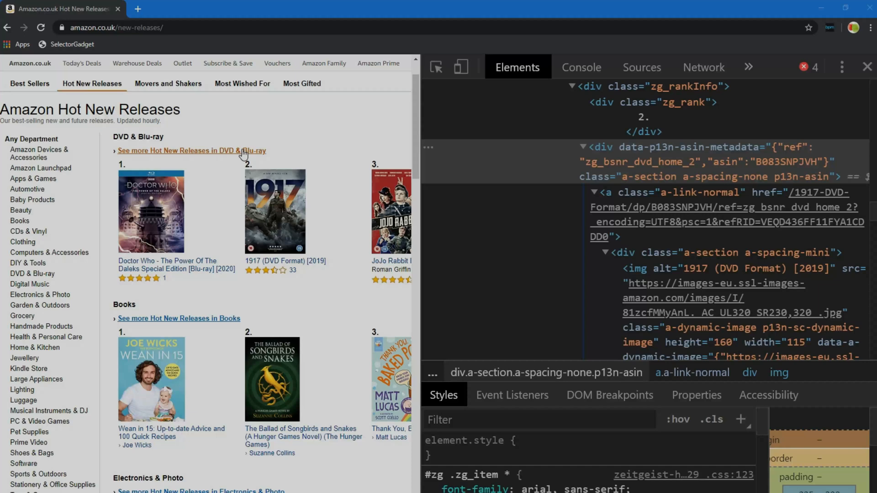
pyautogui.moveTo(302, 141)
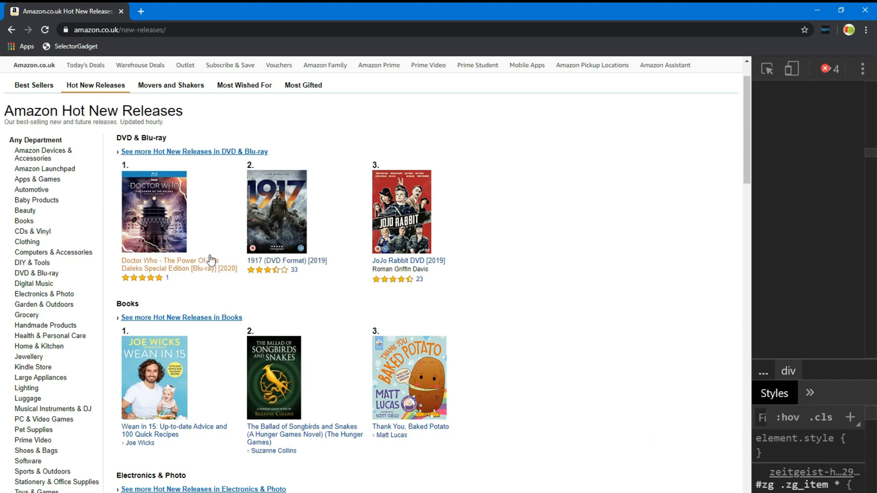
# Right-click a product image on Amazon's Hot New Releases page to inspect its HTML element
pyautogui.rightClick(154, 211)
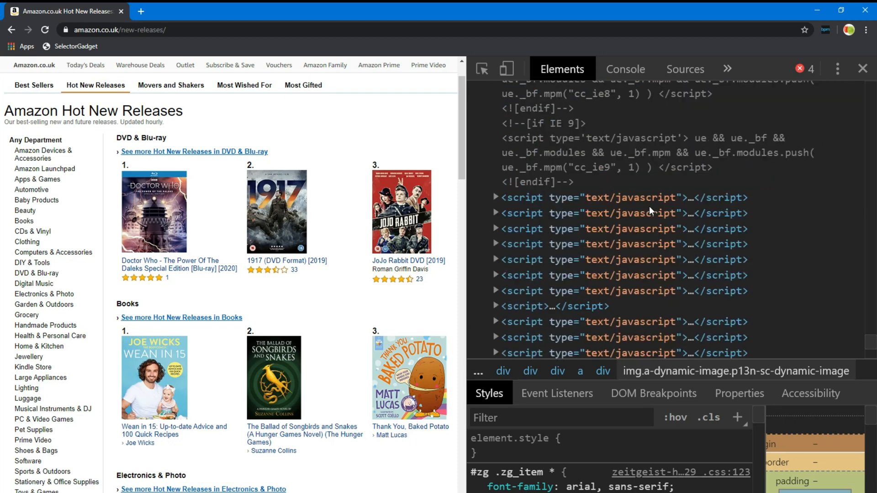
# Scroll the Elements panel to the 1917 product div with class 'a-section a-spacing-none p13n-asin'
pyautogui.scroll(-3)
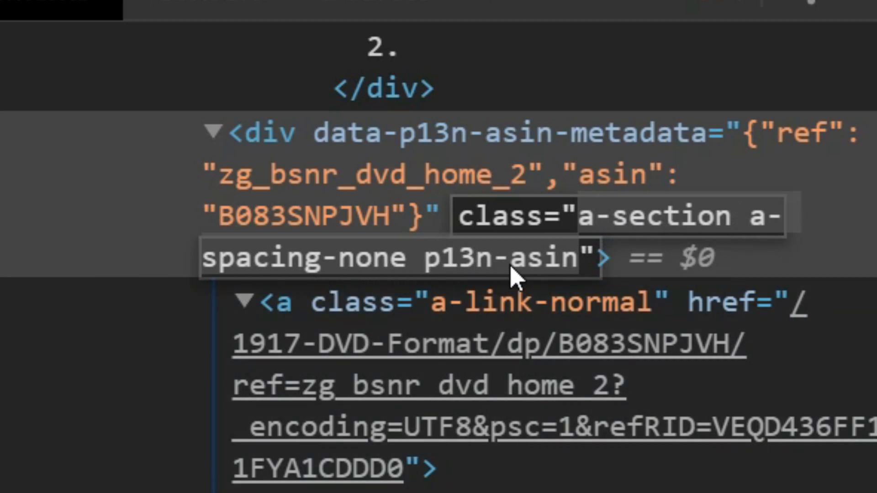
pyautogui.moveTo(526, 274)
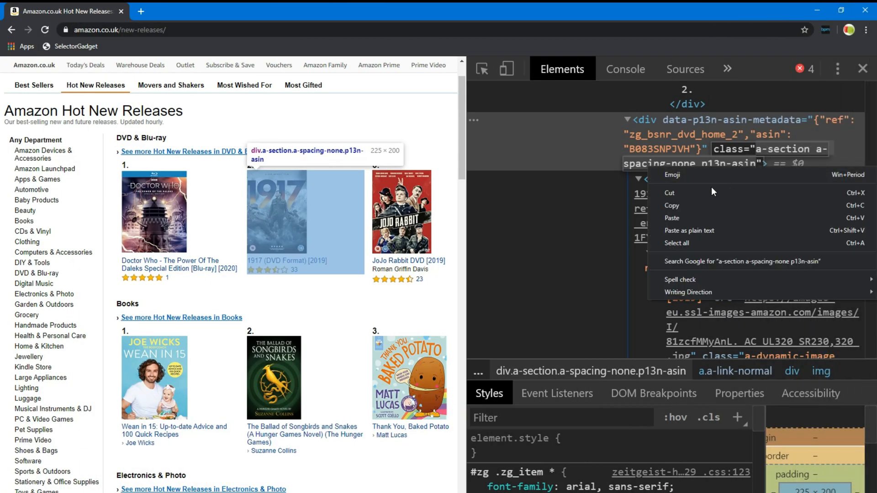
pyautogui.moveTo(705, 192)
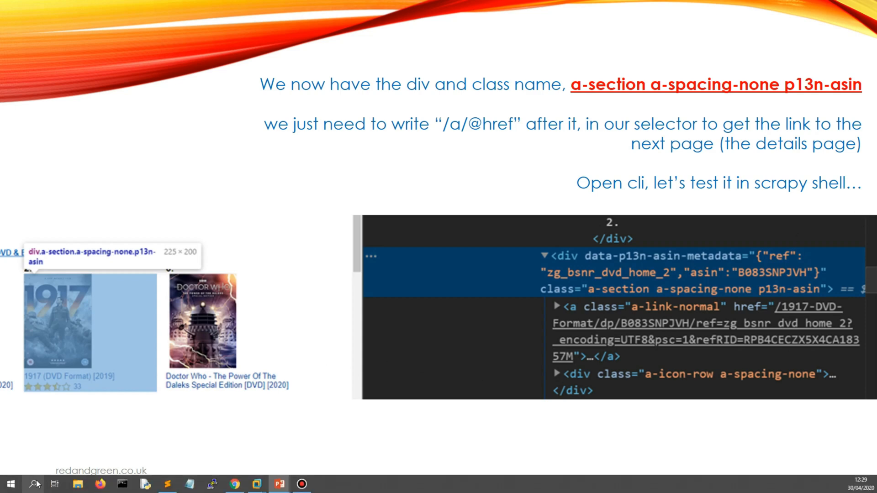
# Advance to the response.xpath selector example slide with sample link output
pyautogui.press('Right')
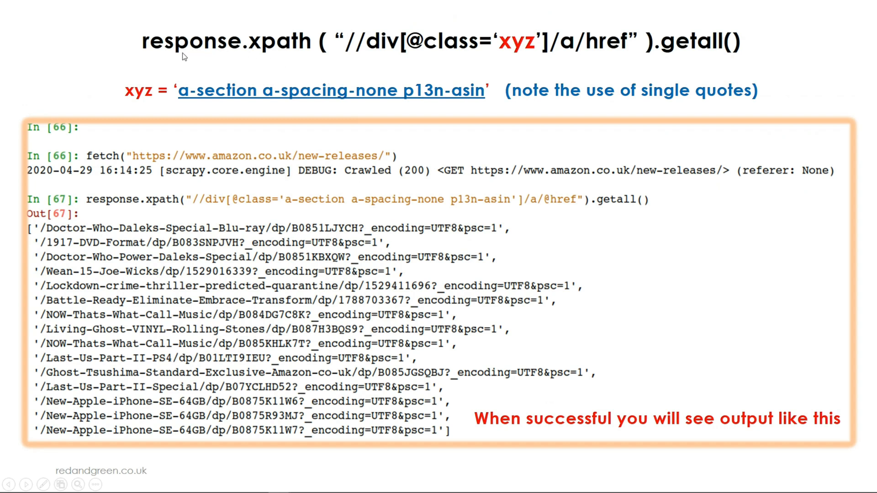
pyautogui.moveTo(234, 52)
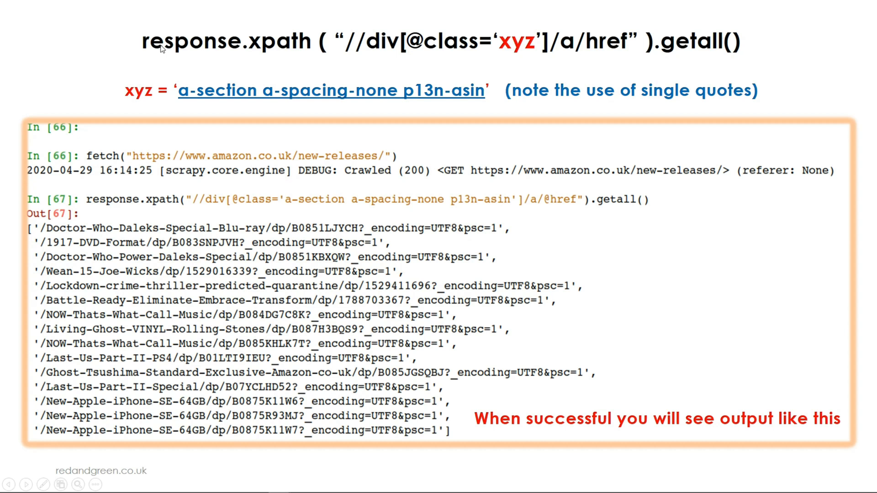
pyautogui.moveTo(302, 56)
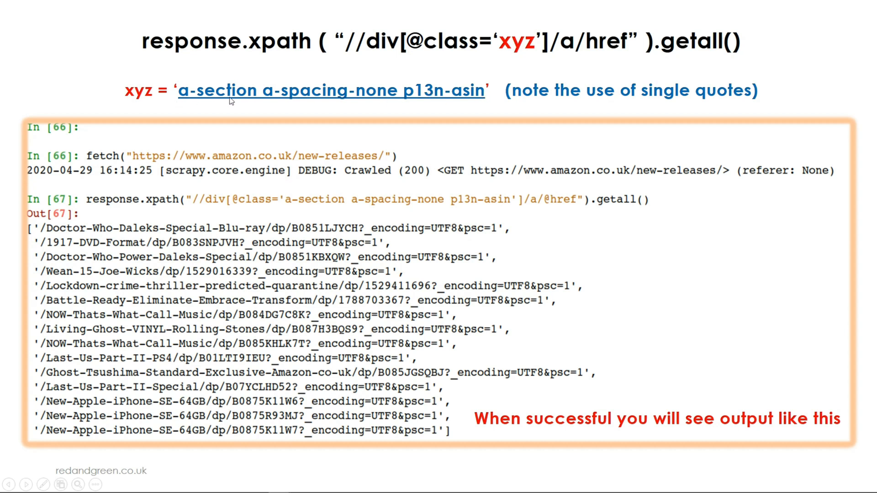
pyautogui.moveTo(385, 97)
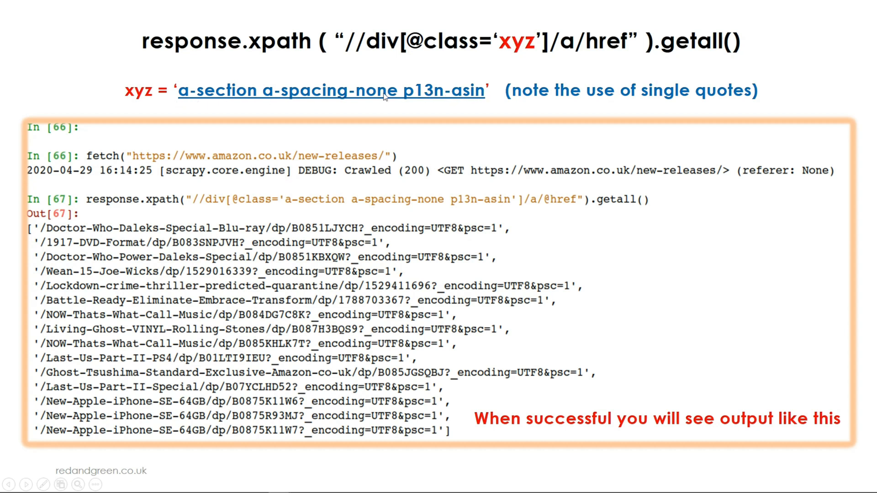
pyautogui.moveTo(517, 55)
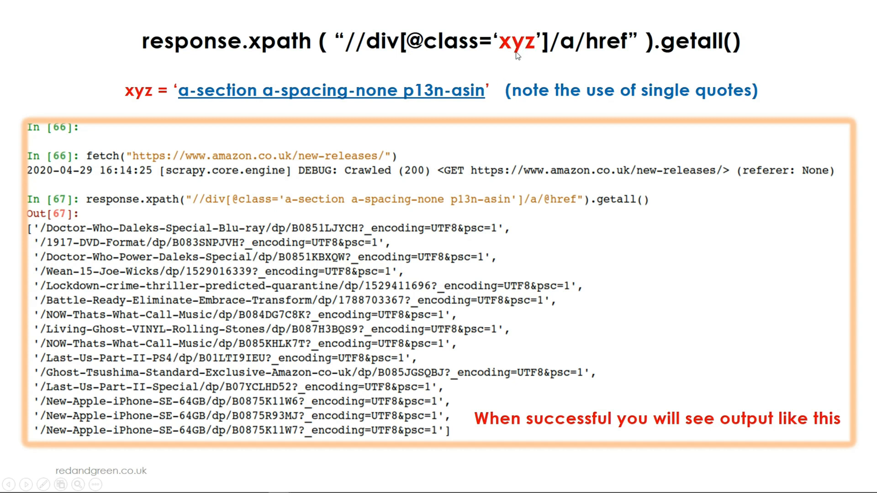
pyautogui.moveTo(533, 55)
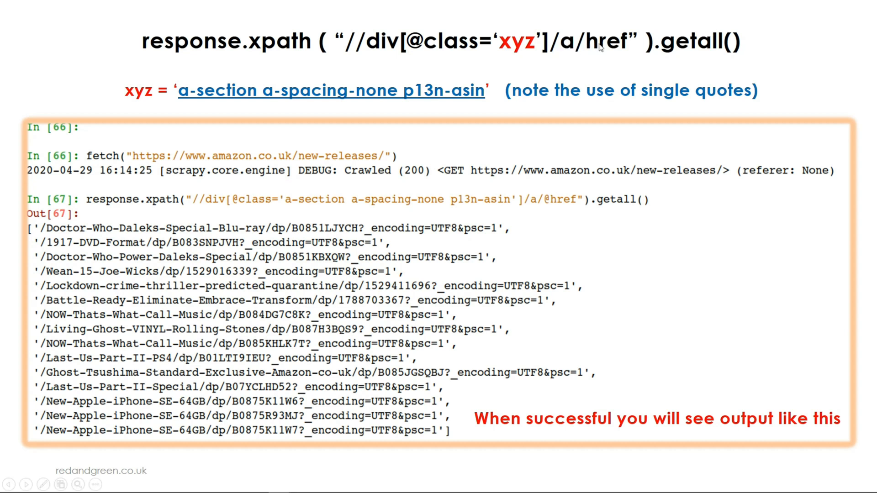
pyautogui.moveTo(727, 51)
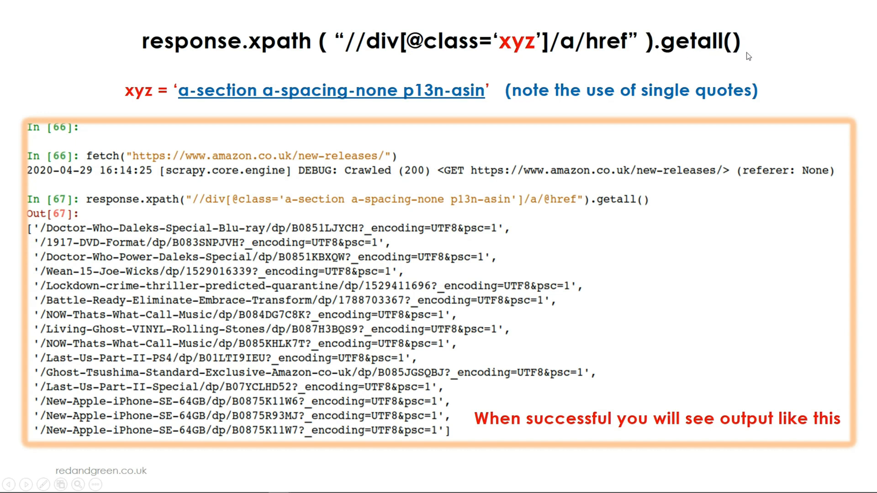
pyautogui.moveTo(435, 175)
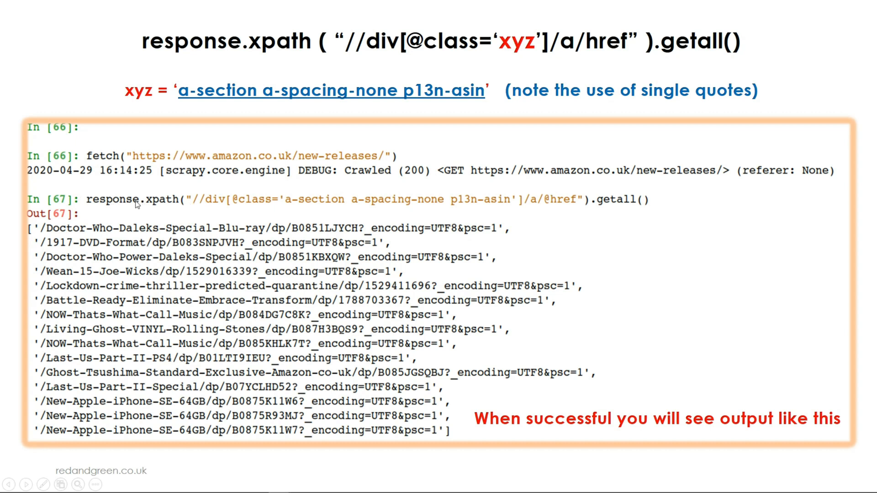
pyautogui.moveTo(623, 203)
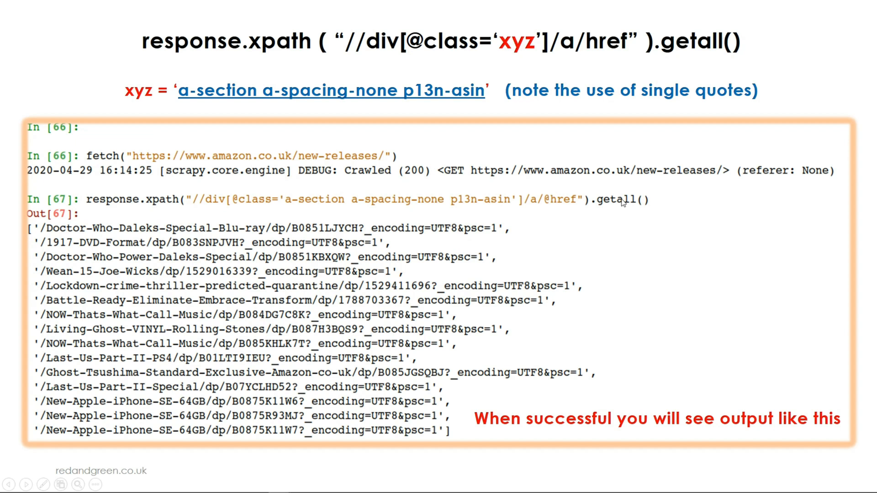
pyautogui.moveTo(108, 219)
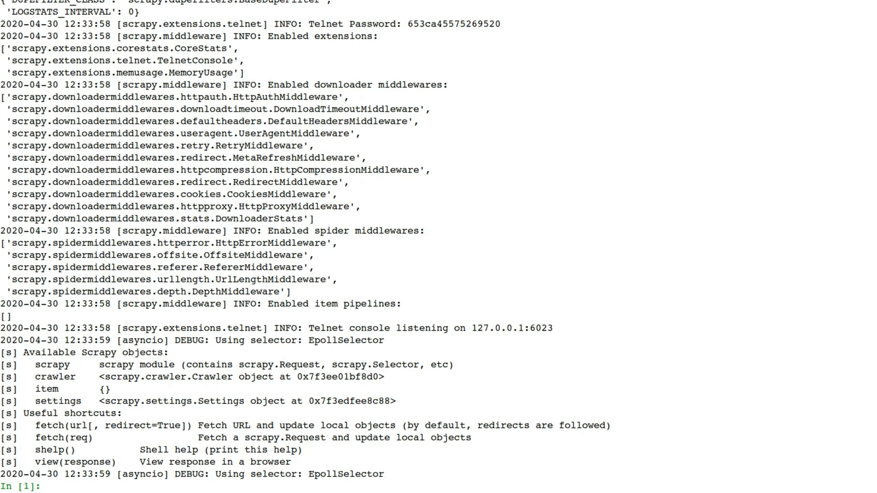
pyautogui.write('fetch(')
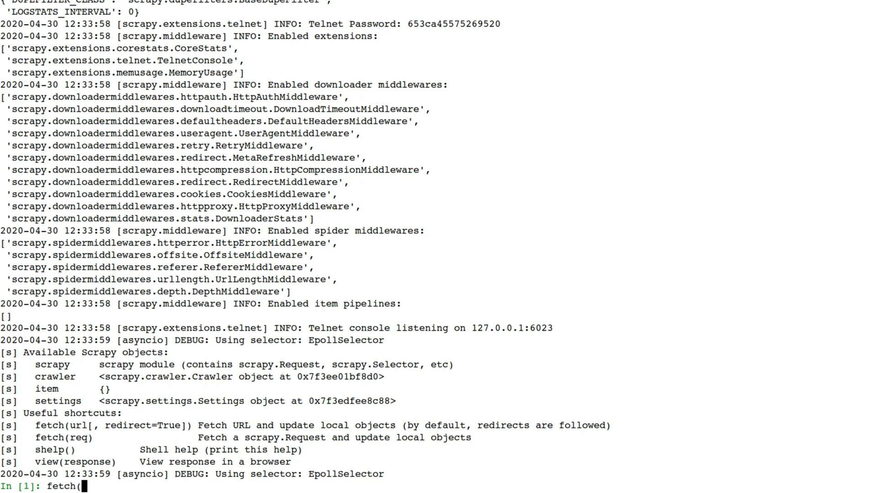
pyautogui.write('"https')
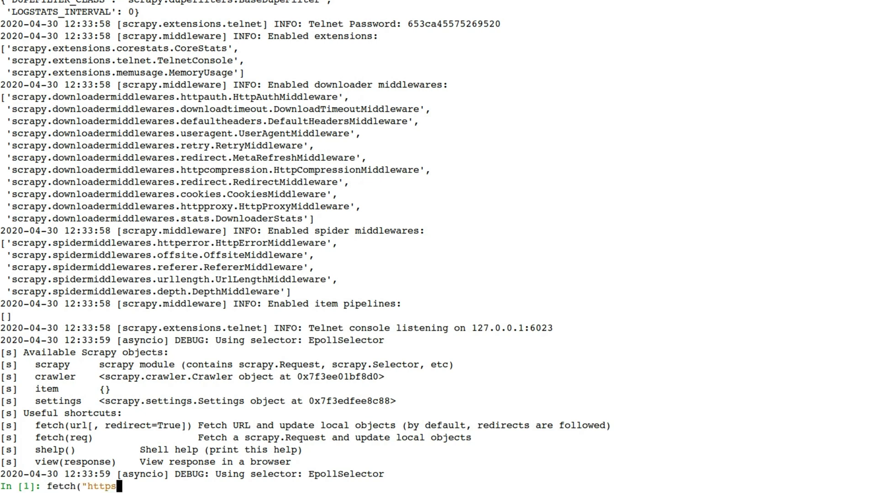
pyautogui.write('://')
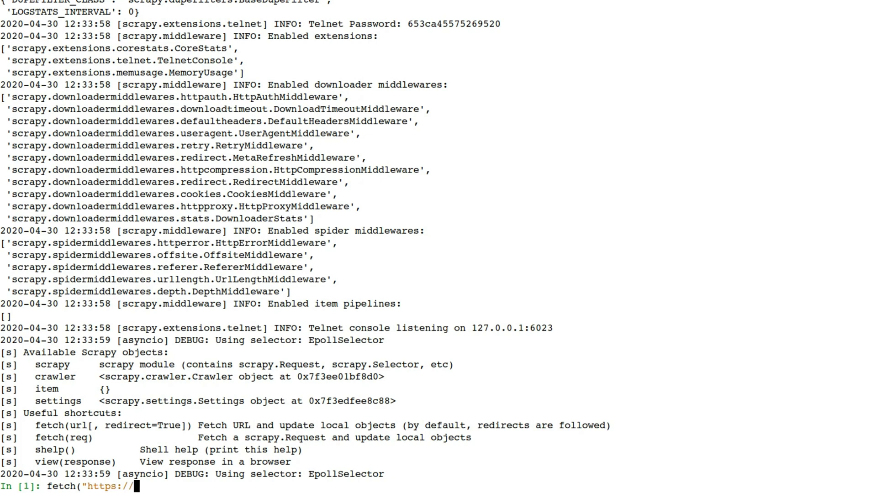
pyautogui.write('www.ama')
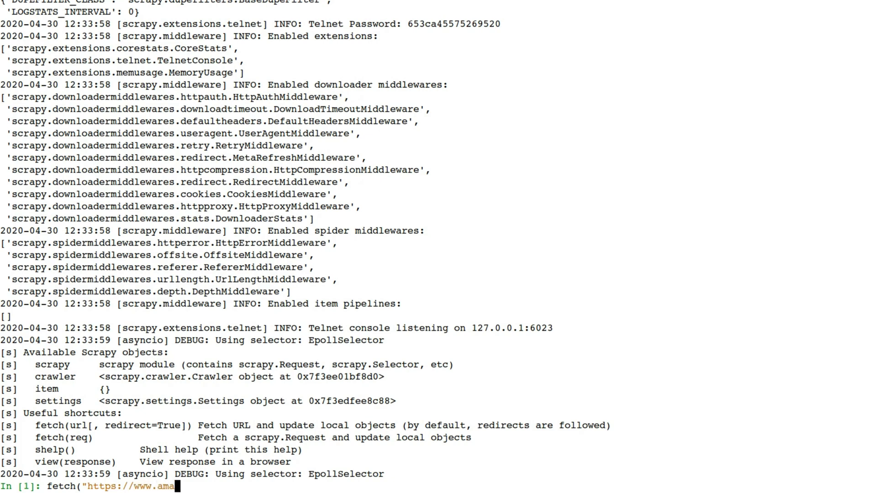
pyautogui.write('on')
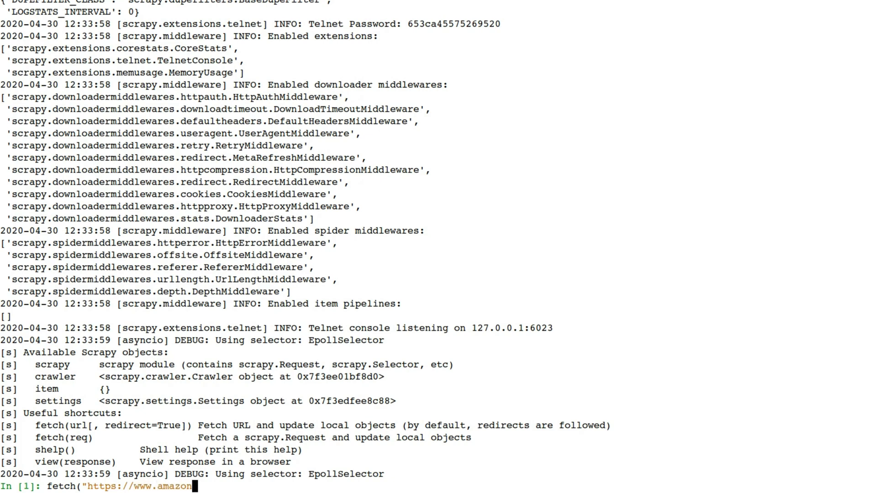
pyautogui.write('.co.uk')
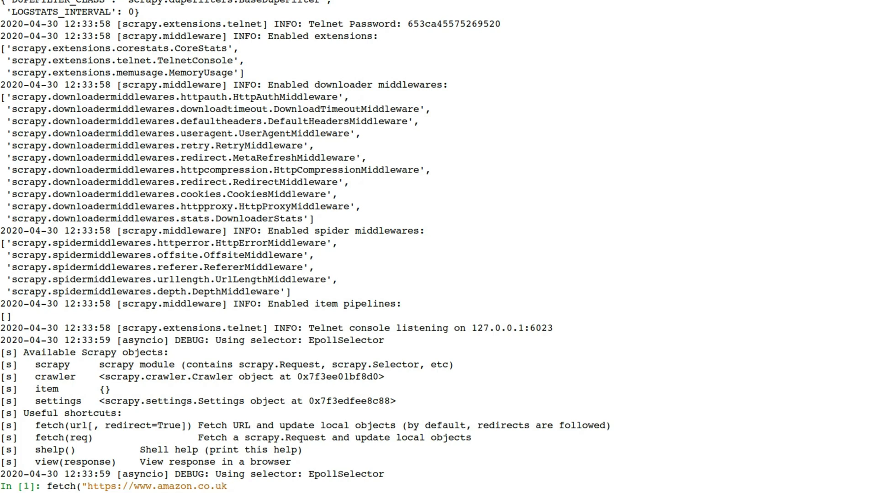
pyautogui.write('/')
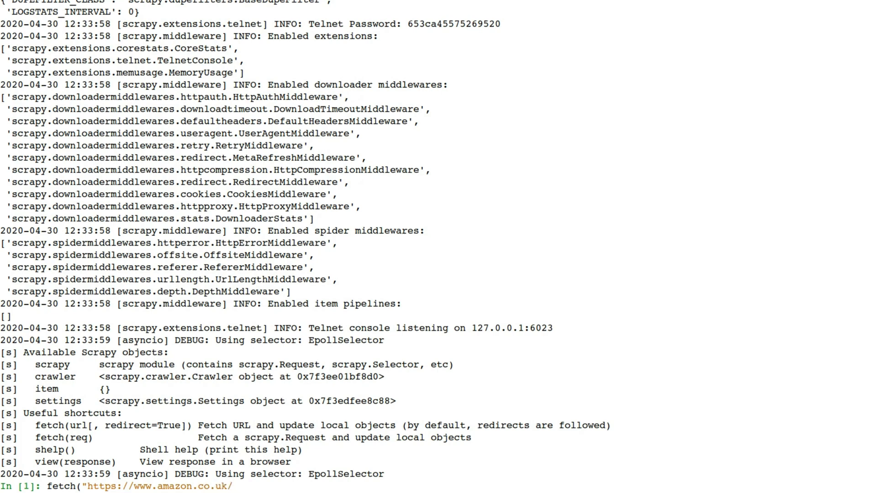
pyautogui.write('new-releas')
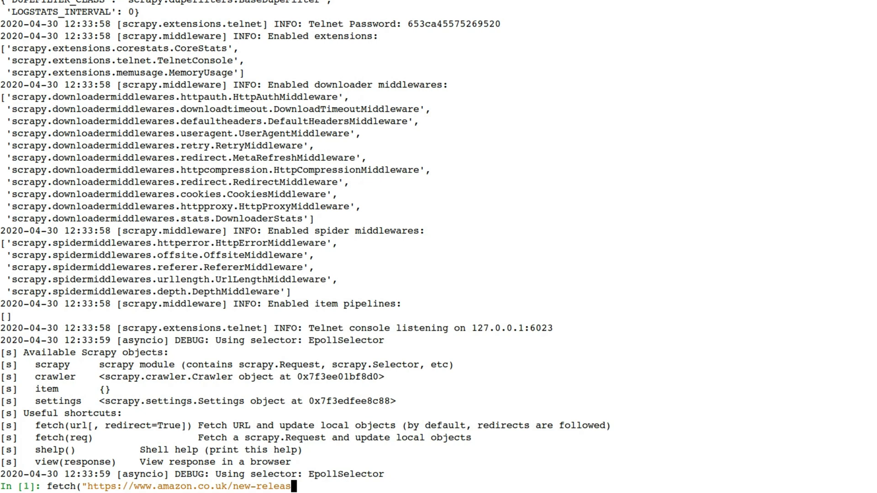
pyautogui.write('/"')
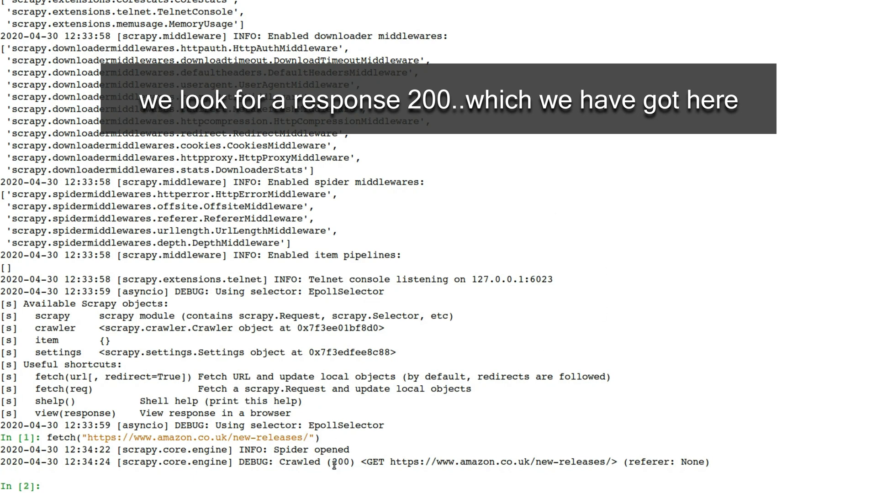
# Type the xpath div predicate for class 'a-section a-spacing-none p13n-asin'
pyautogui.doubleClick(339, 462)
pyautogui.write('re')
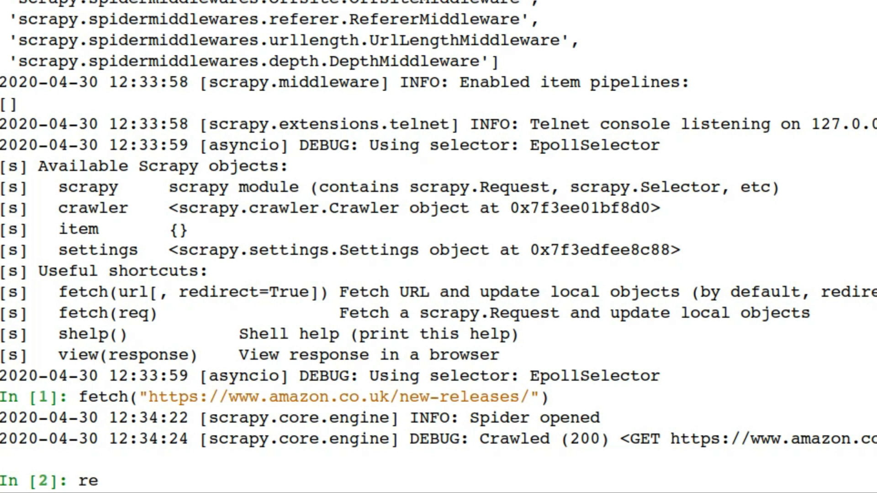
pyautogui.write('spo')
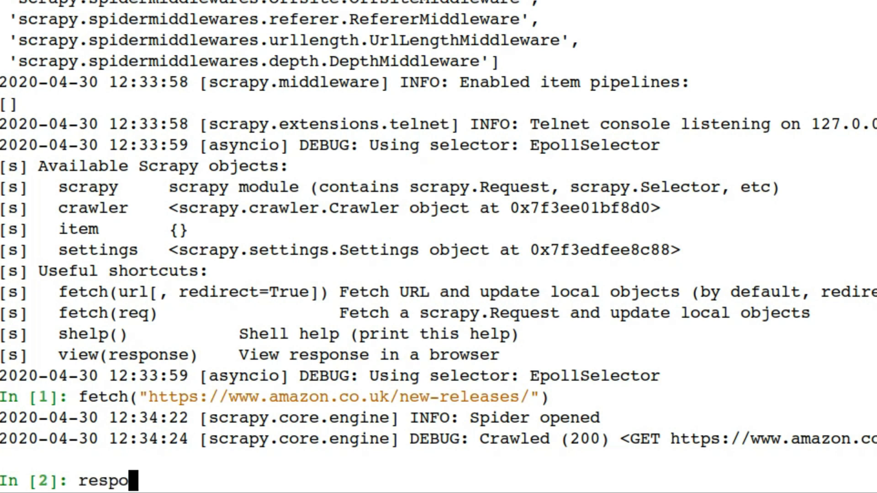
pyautogui.write('xpa')
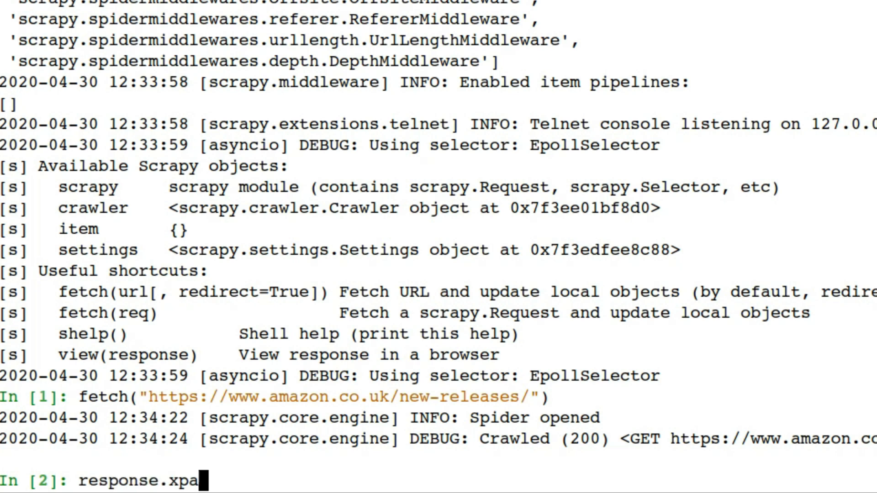
pyautogui.write('th')
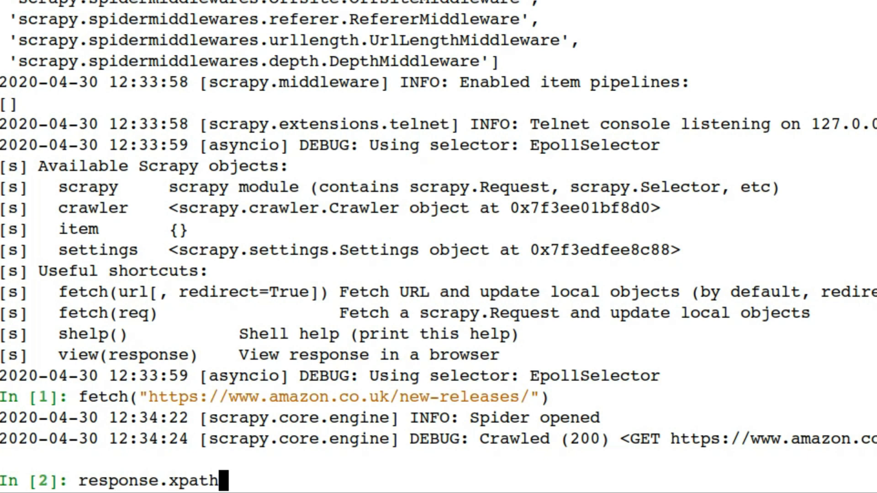
pyautogui.write('("')
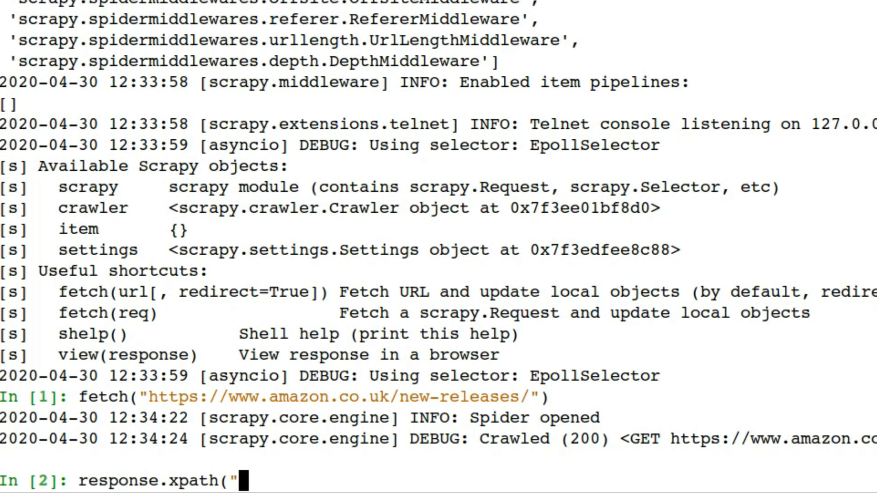
pyautogui.write('//')
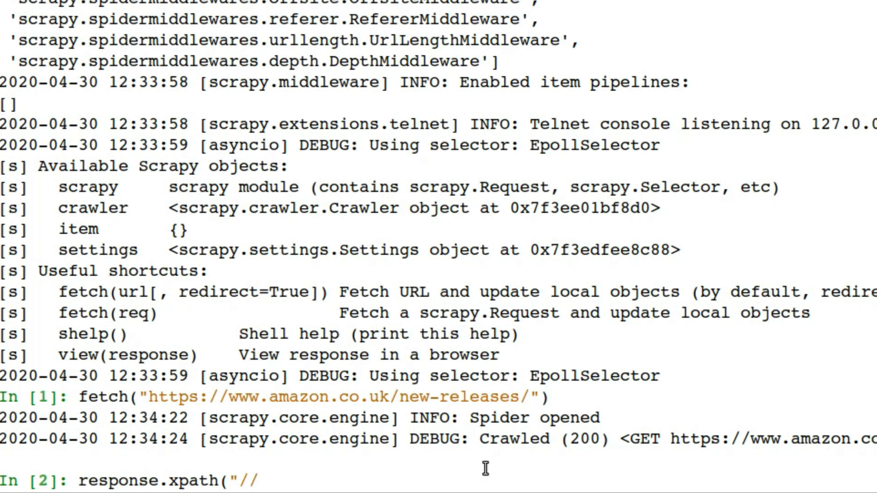
pyautogui.write('div[')
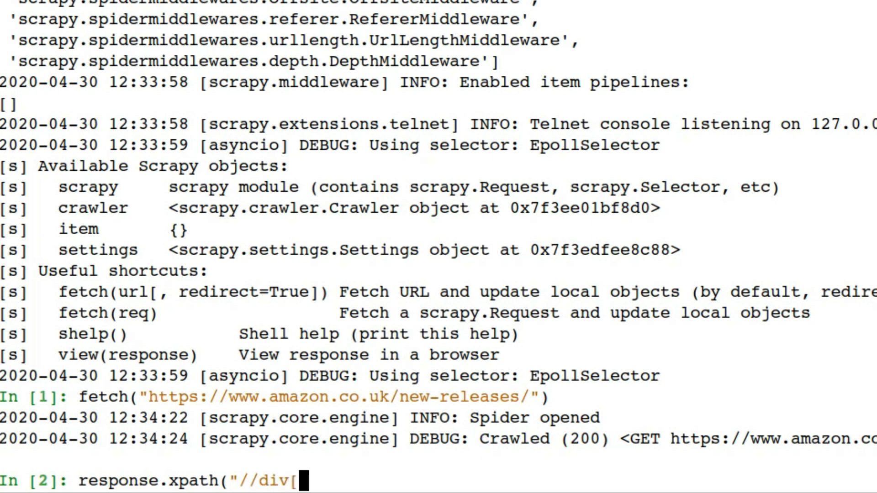
pyautogui.write('@c')
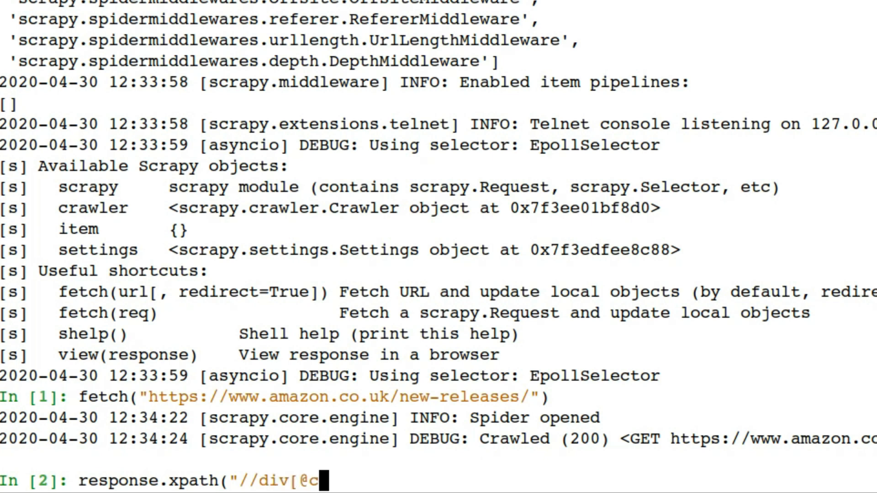
pyautogui.write('lass')
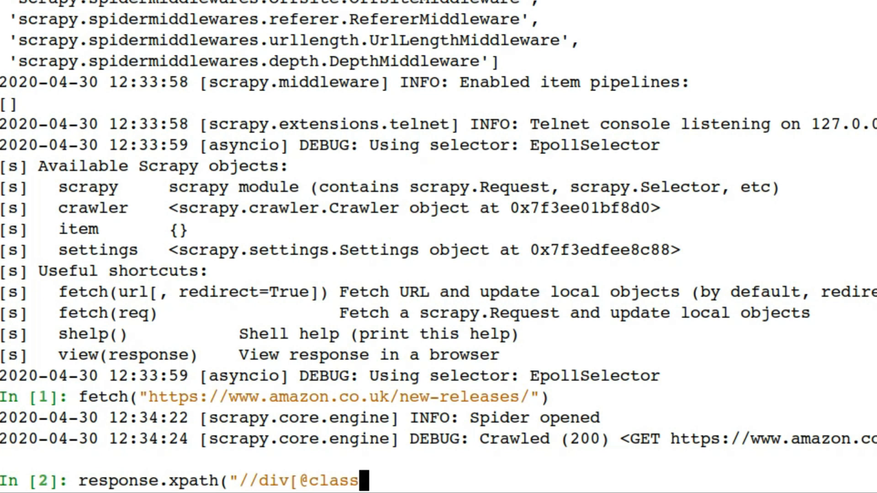
pyautogui.write('="')
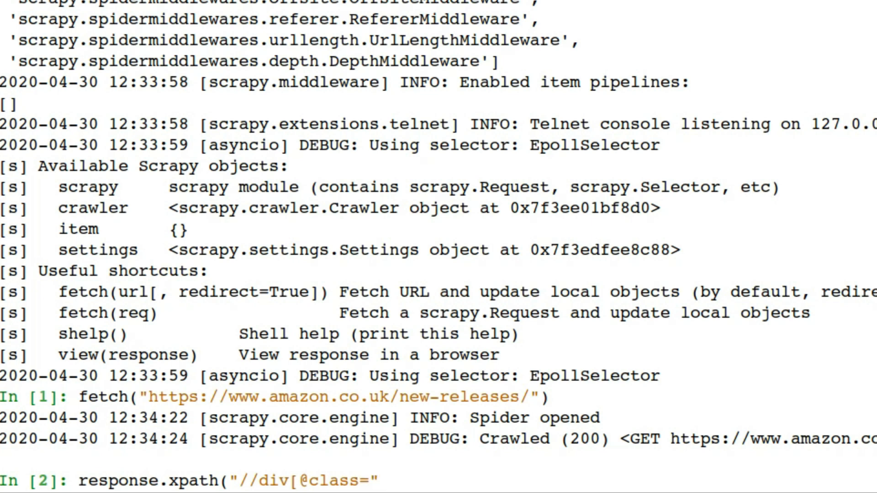
pyautogui.write('a-')
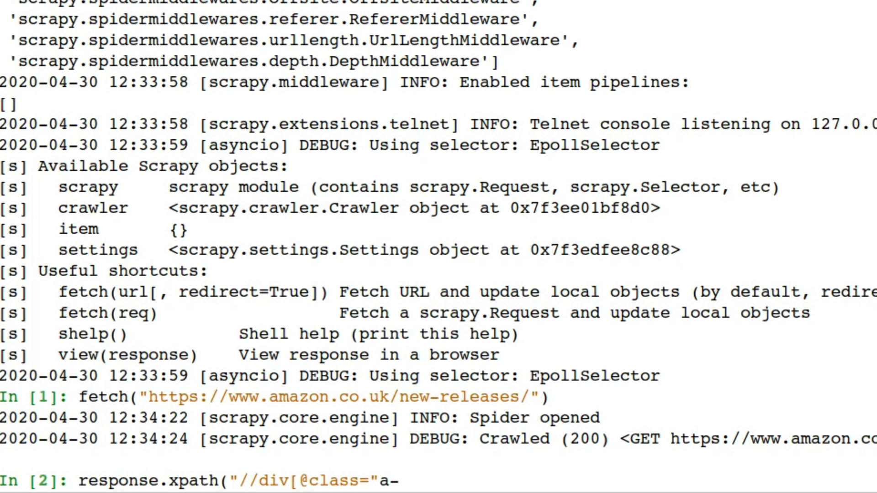
pyautogui.write('section')
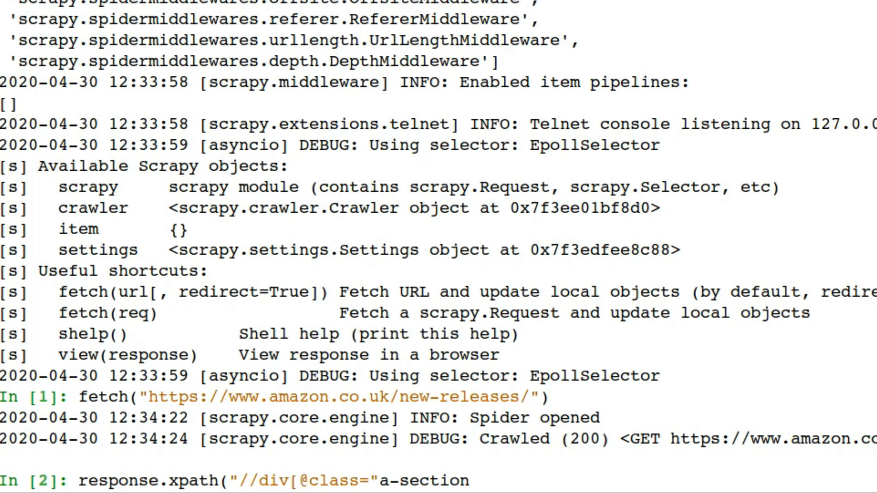
pyautogui.write('a-')
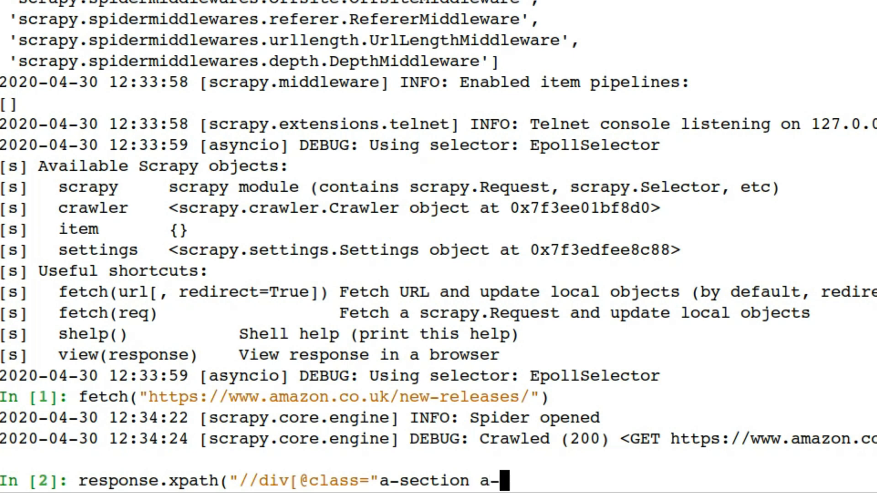
pyautogui.write('spacing')
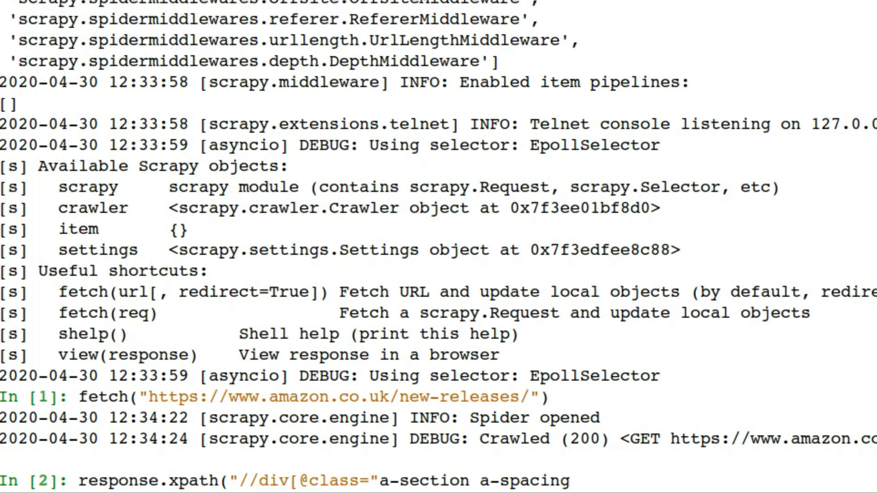
pyautogui.write('-non')
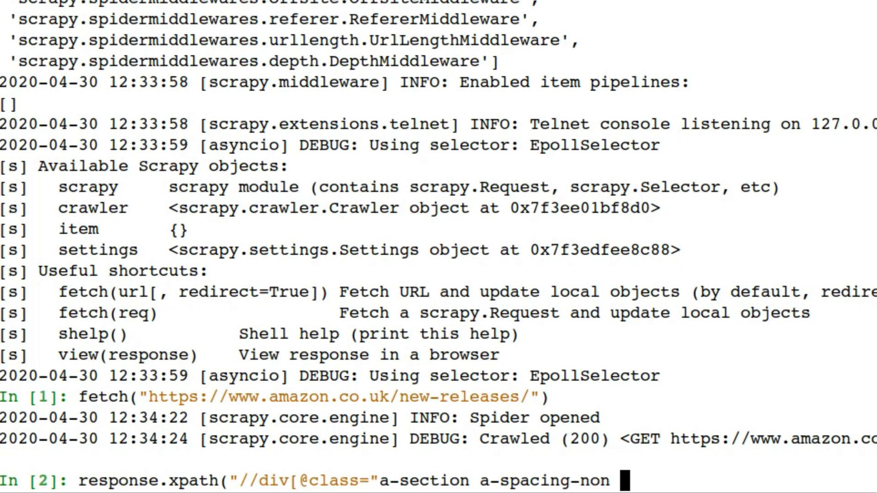
pyautogui.write('p13-a')
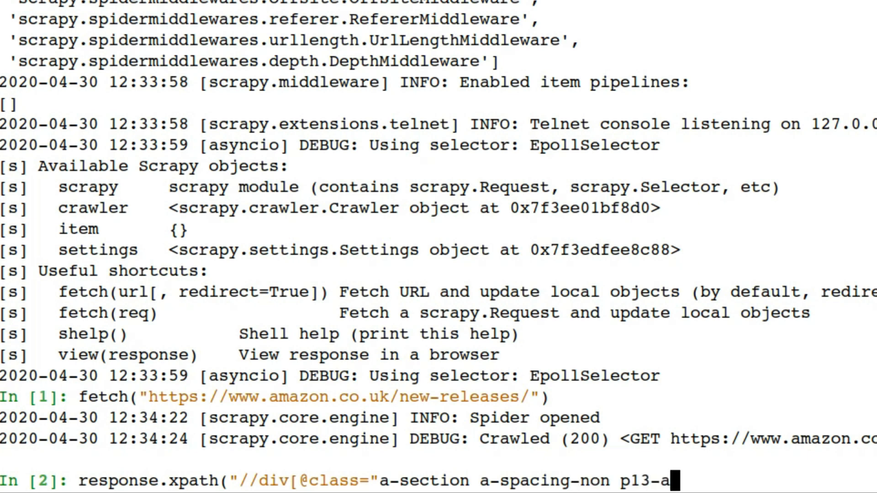
pyautogui.write('sin"')
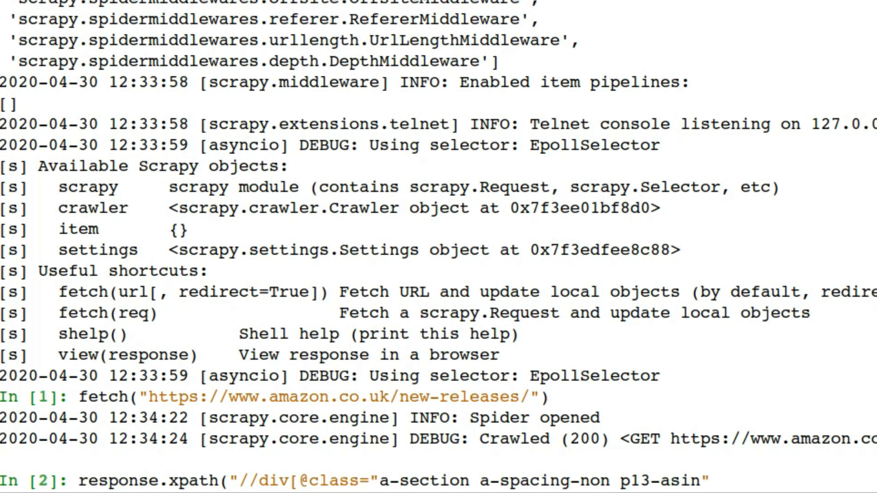
pyautogui.write(']')
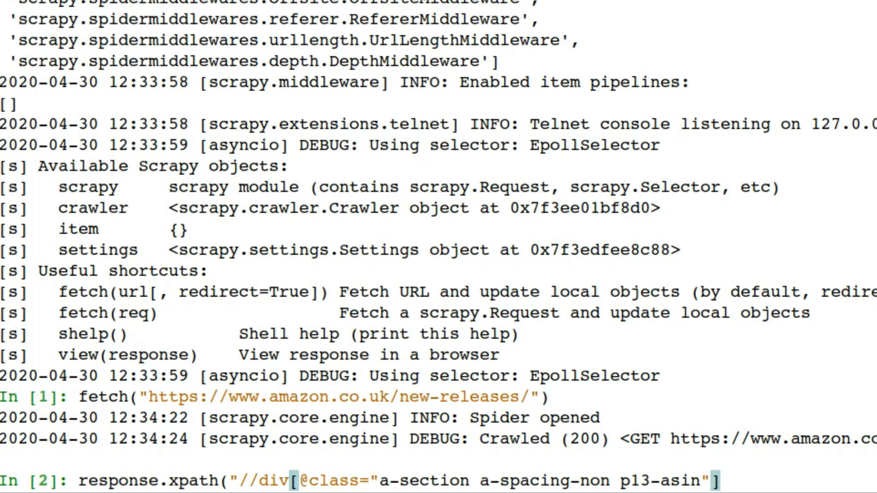
pyautogui.write('/a')
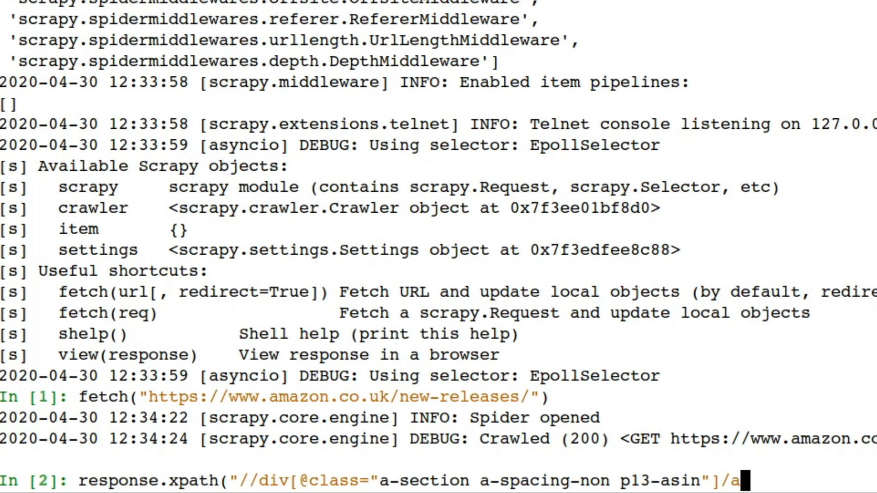
pyautogui.write('hre')
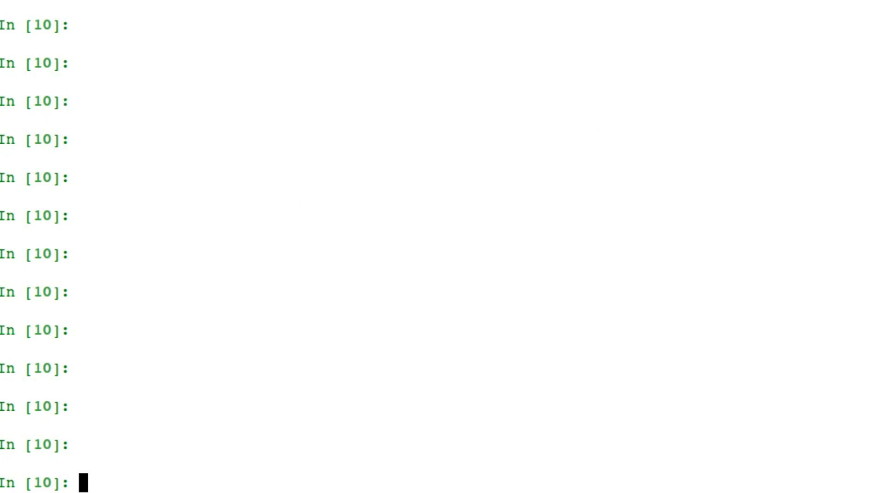
pyautogui.write('response.xpath("//div[@class=\'a-section a-spacing-none p13n-asin\']/a/@href").getall()')
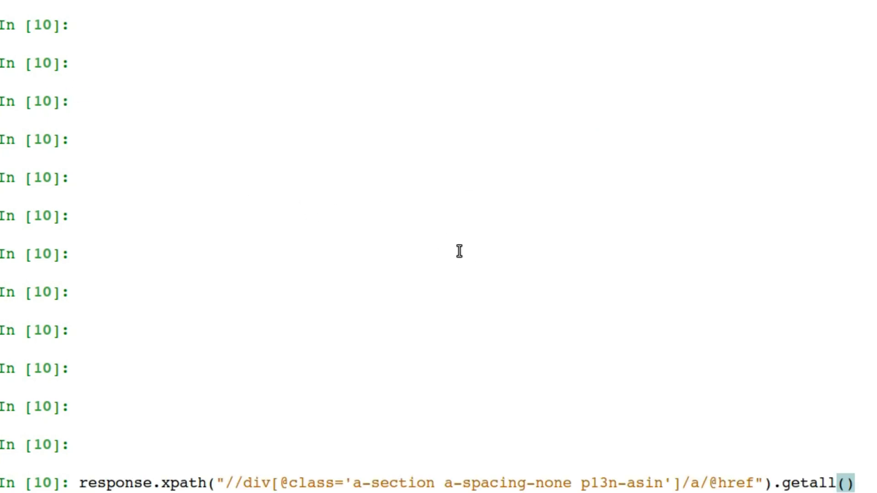
pyautogui.click(861, 481)
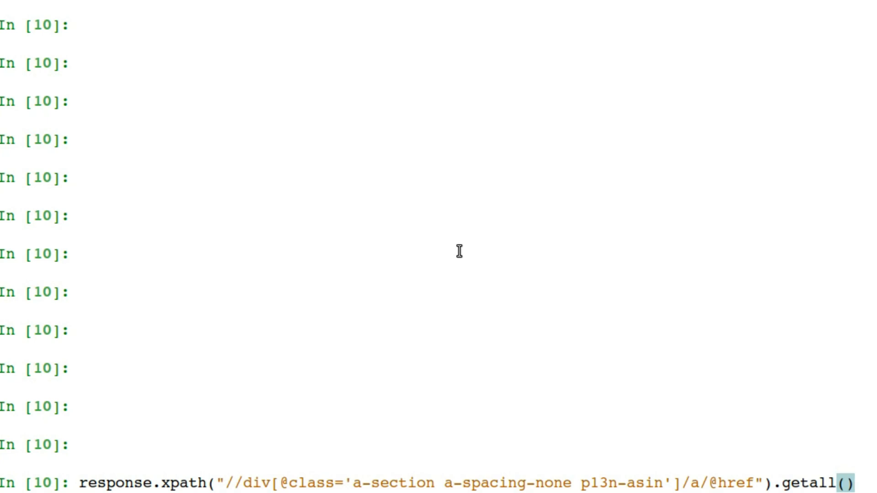
pyautogui.moveTo(408, 424)
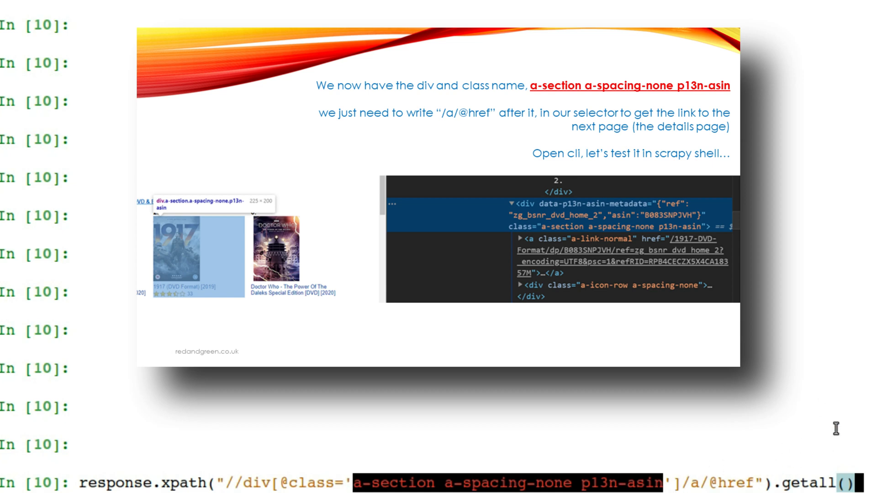
pyautogui.moveTo(775, 466)
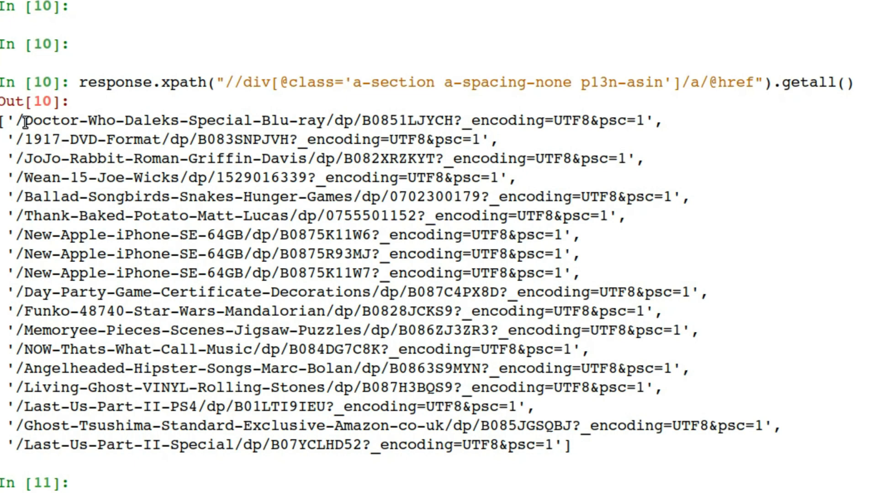
pyautogui.moveTo(23, 119); pyautogui.dragTo(97, 196)
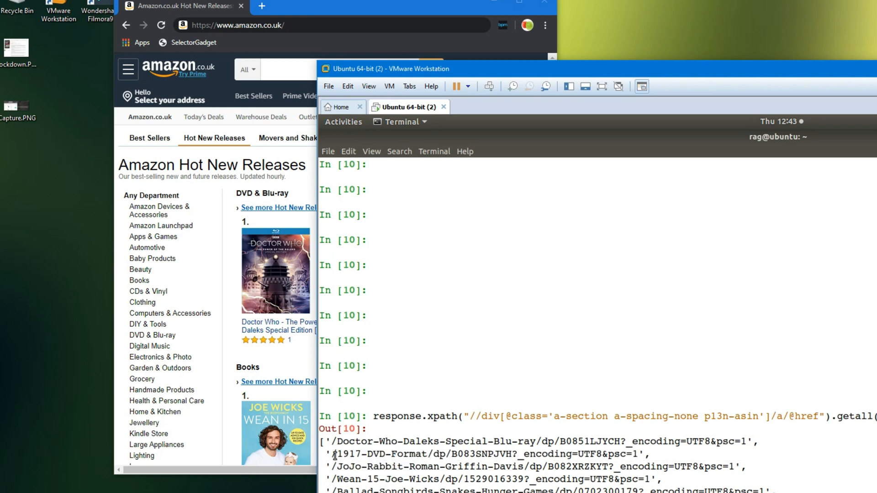
# Select the 1917 DVD link path from the shell output to open its Amazon page
pyautogui.moveTo(334, 453); pyautogui.dragTo(641, 454)
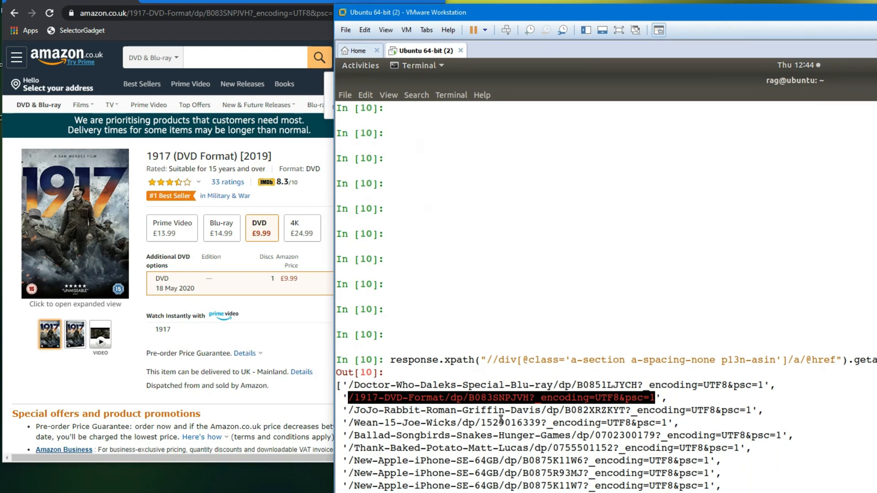
pyautogui.moveTo(519, 377)
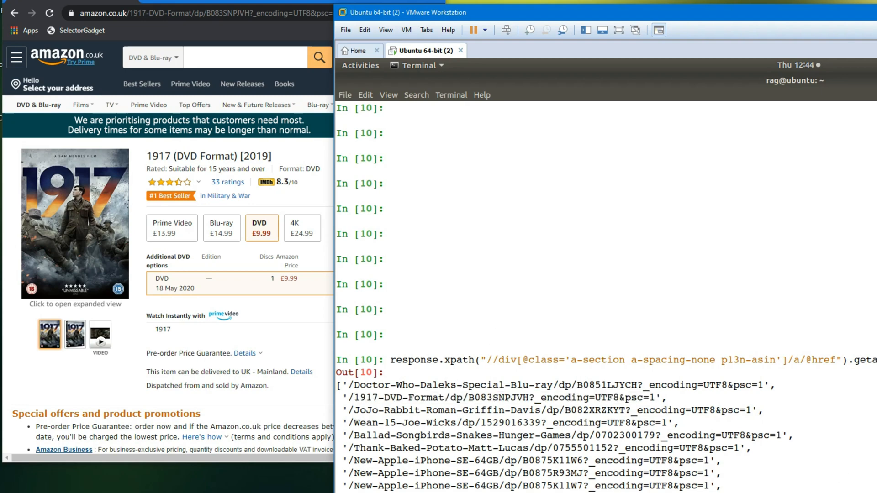
pyautogui.scroll(-3)
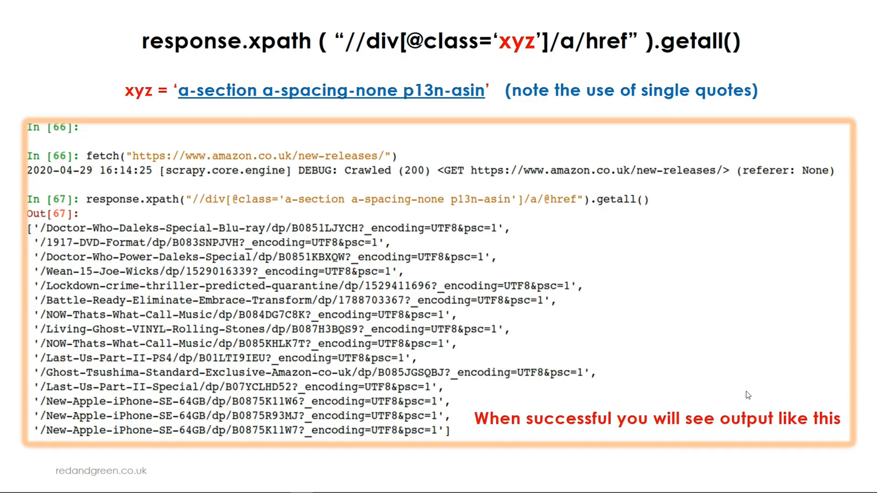
pyautogui.moveTo(852, 283)
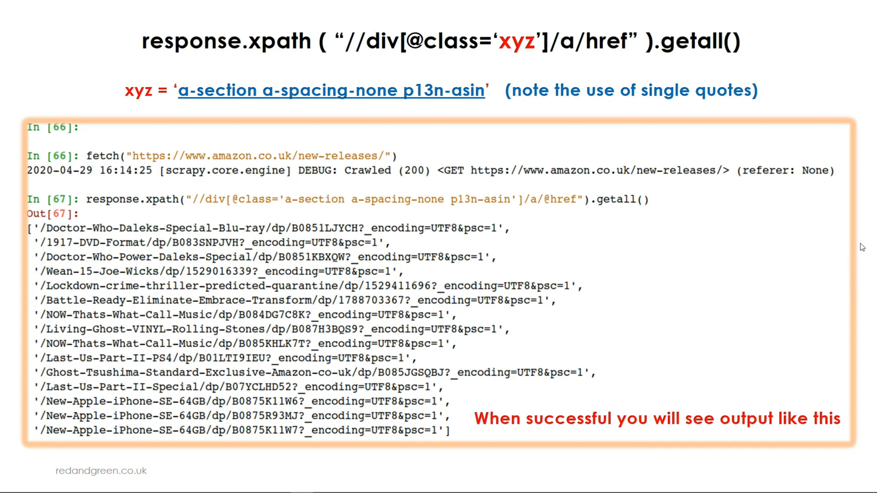
pyautogui.moveTo(99, 426)
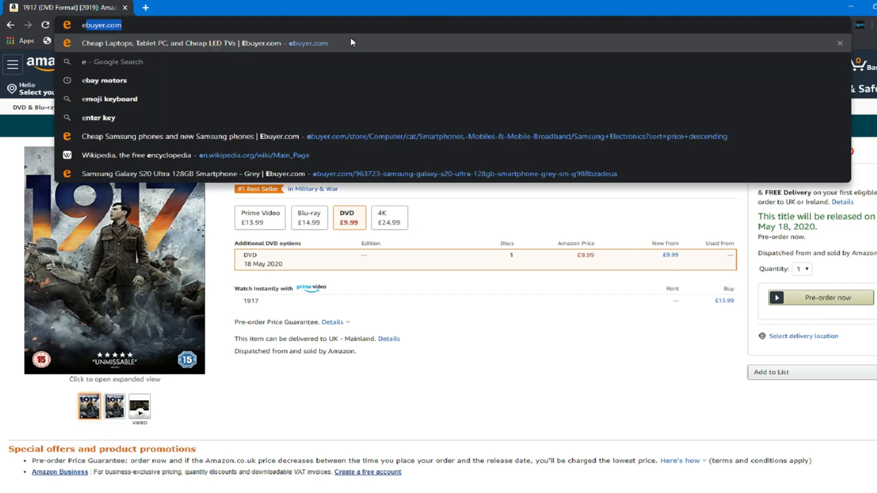
# Type ebuyer in Chrome's address bar to bring up Samsung phone suggestions
pyautogui.write('b')
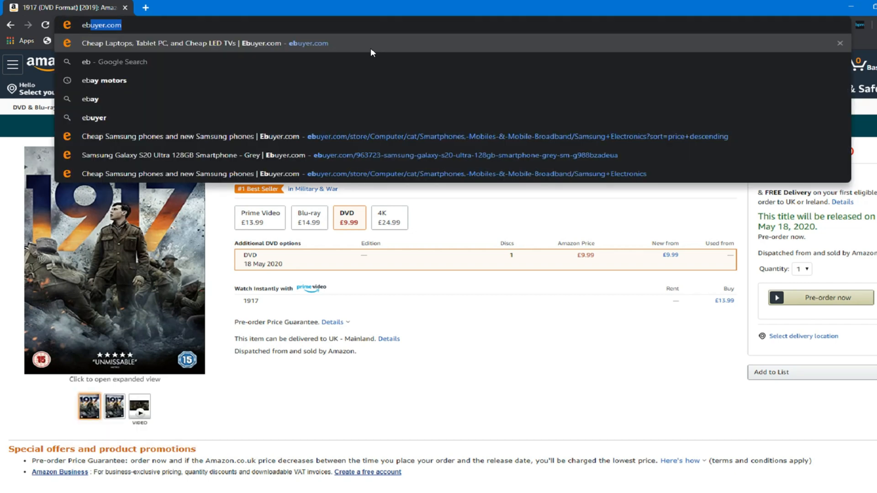
pyautogui.moveTo(411, 174)
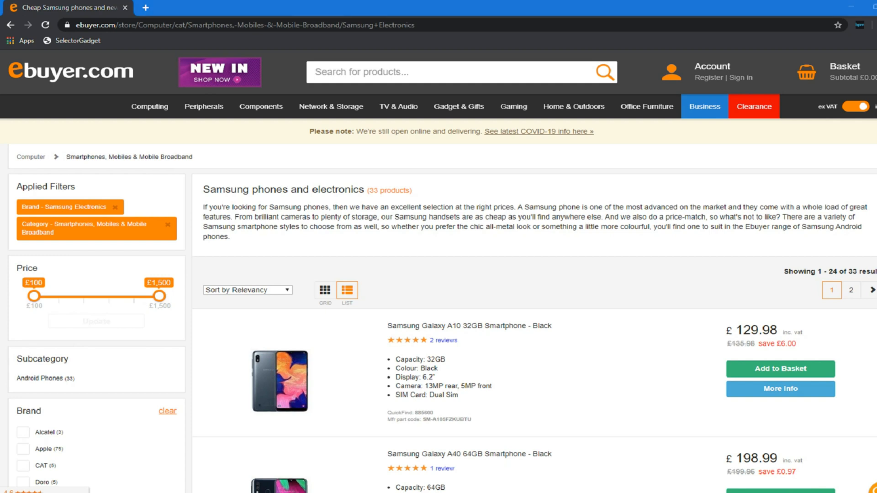
pyautogui.moveTo(428, 267)
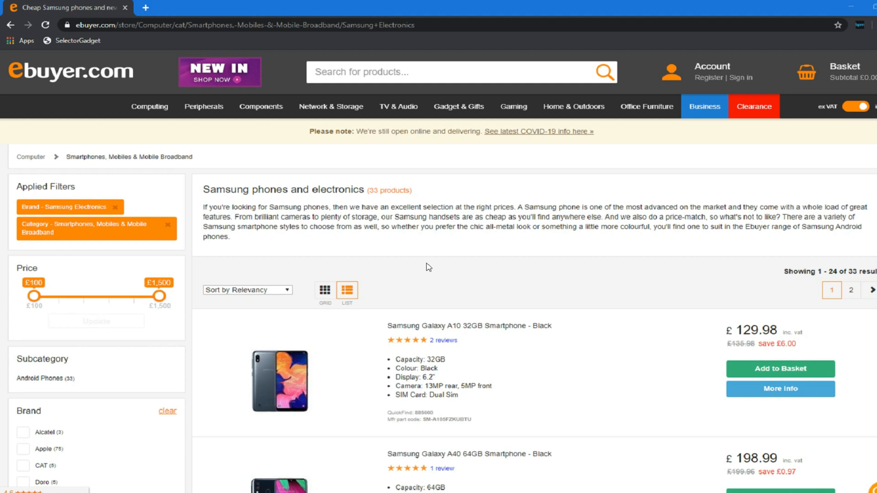
pyautogui.moveTo(367, 297)
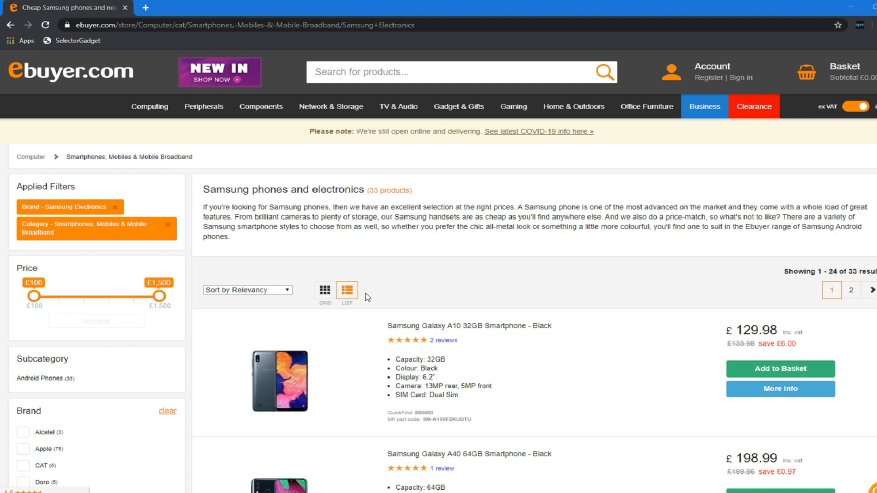
pyautogui.moveTo(280, 386)
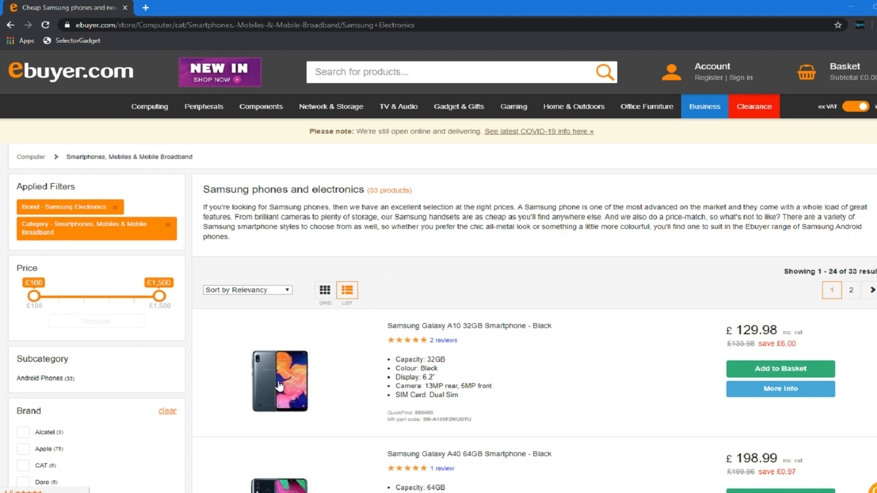
pyautogui.moveTo(556, 365)
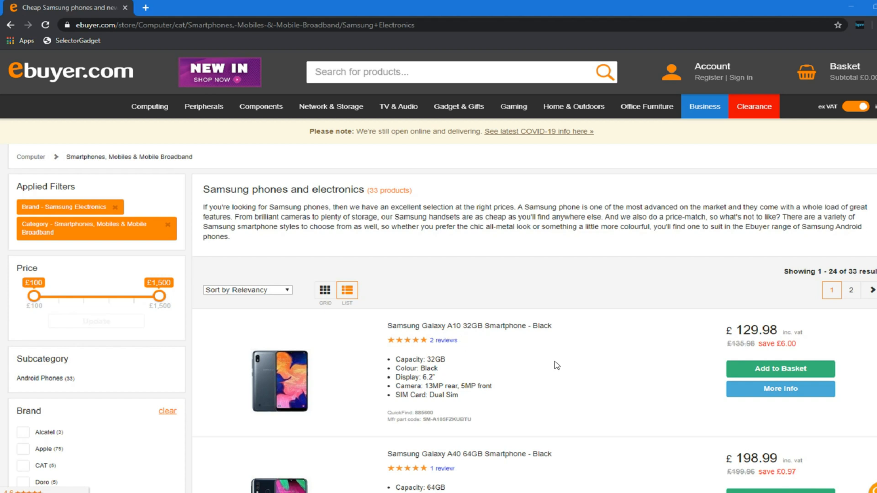
pyautogui.moveTo(808, 384)
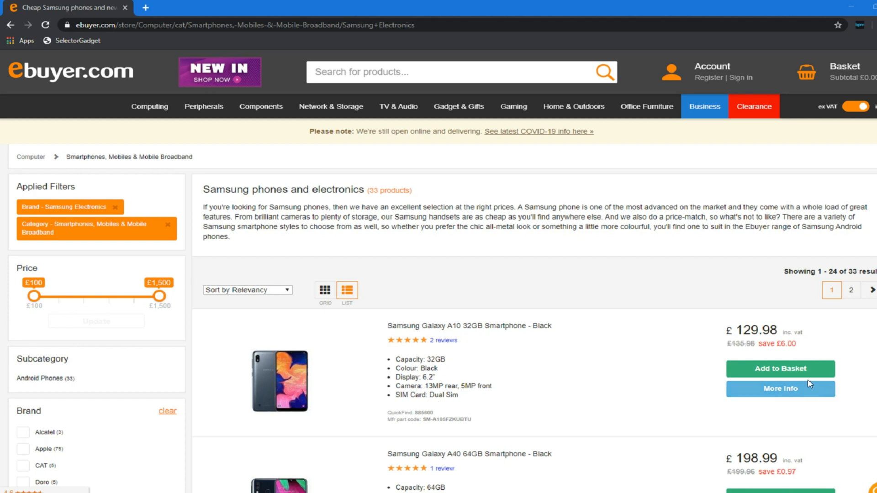
pyautogui.moveTo(279, 380)
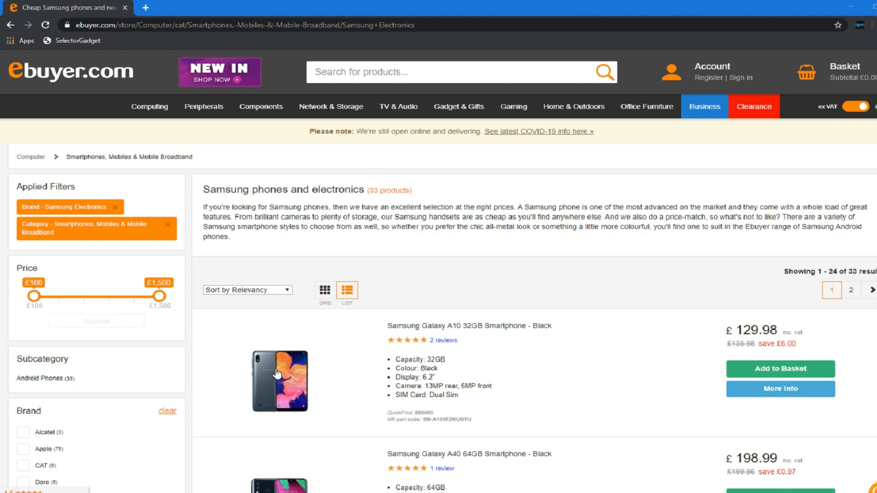
# Inspect the Galaxy A10 image's listing-image div and copy the Samsung category URL
pyautogui.rightClick(279, 373)
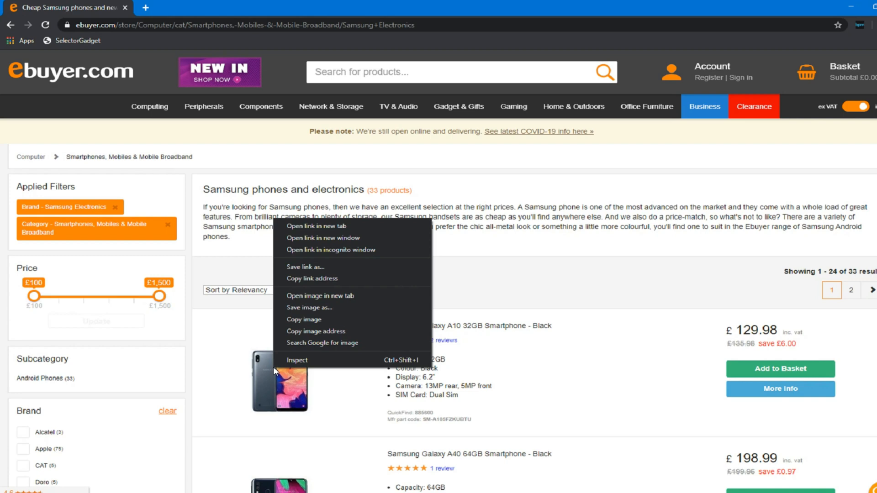
pyautogui.click(298, 367)
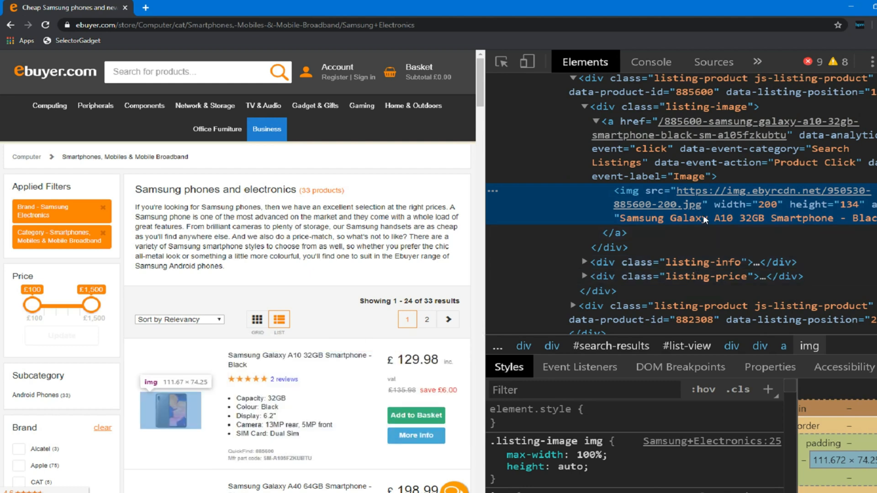
pyautogui.moveTo(705, 222)
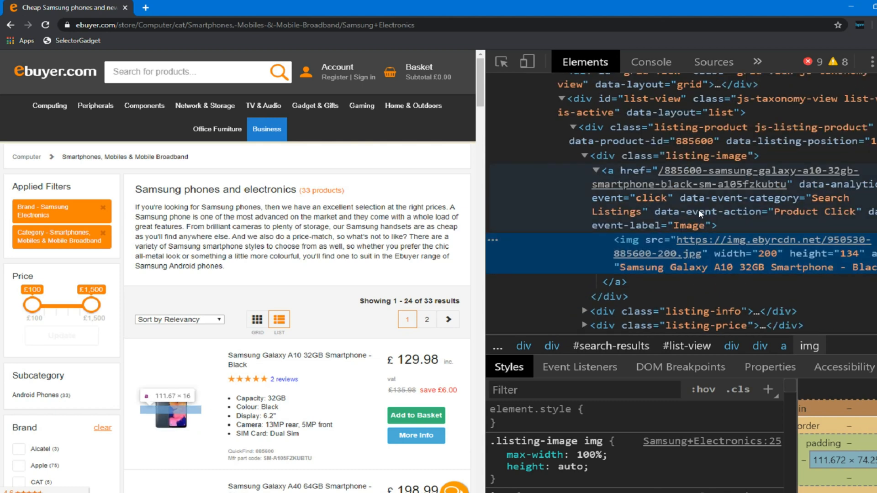
pyautogui.moveTo(700, 214)
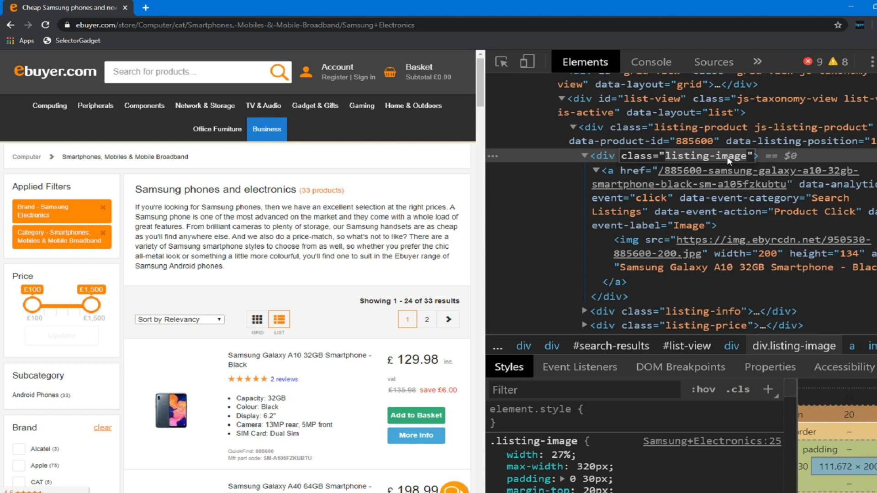
pyautogui.moveTo(730, 161)
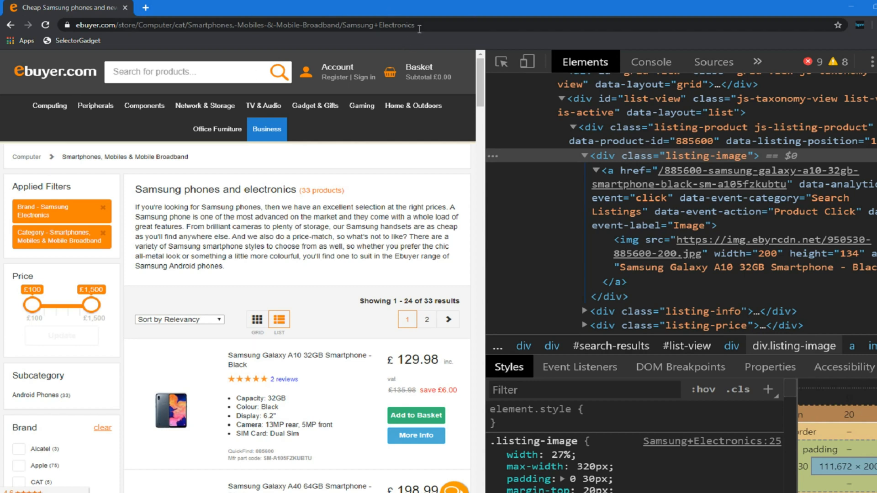
pyautogui.click(251, 26)
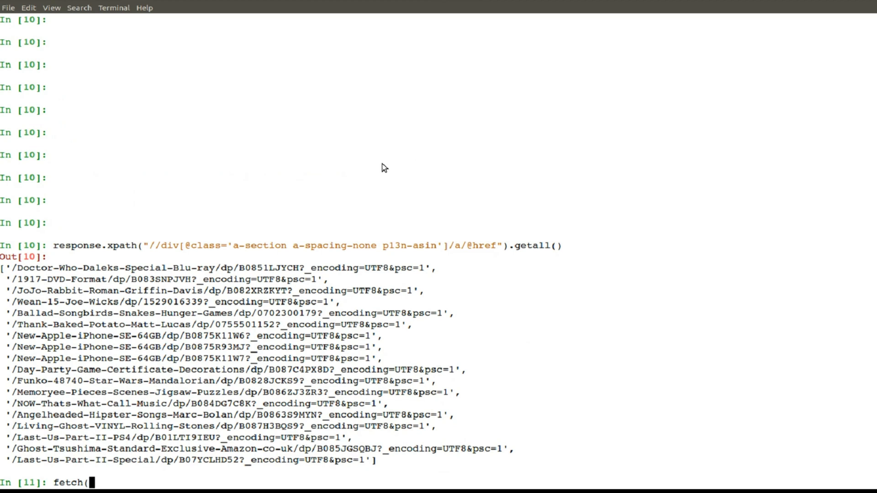
# Enter fetch with the Ebuyer Smartphones Samsung category URL in Scrapy shell
pyautogui.write('https://www.ebuyer.com/store/Computer/cat/Smartphones,-Mobiles-&-Mobile-Broadband/Samsung+Electronics')
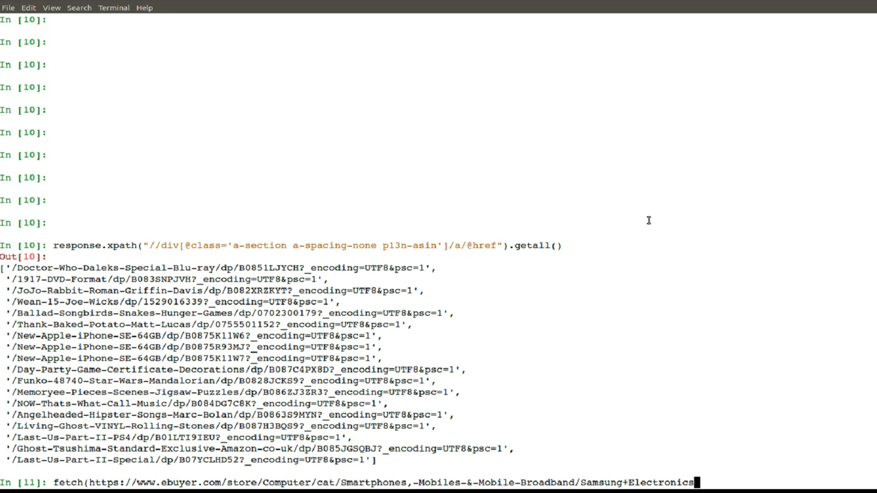
pyautogui.write(')')
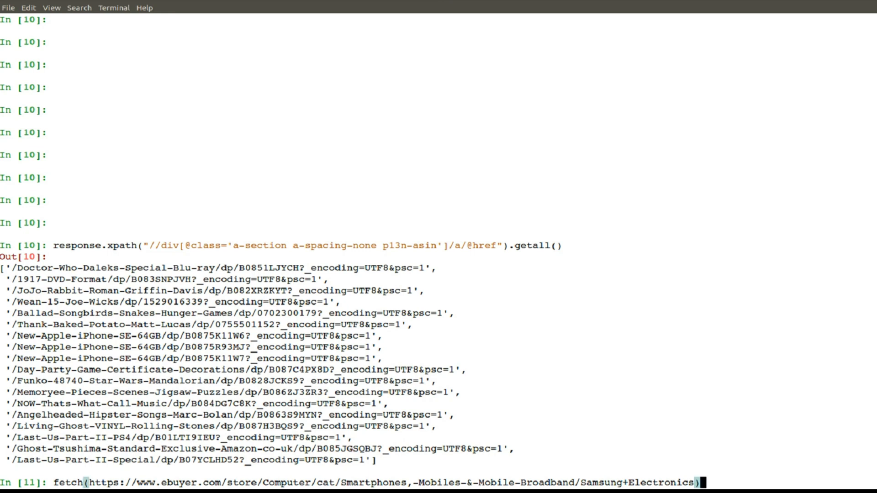
pyautogui.write('"')
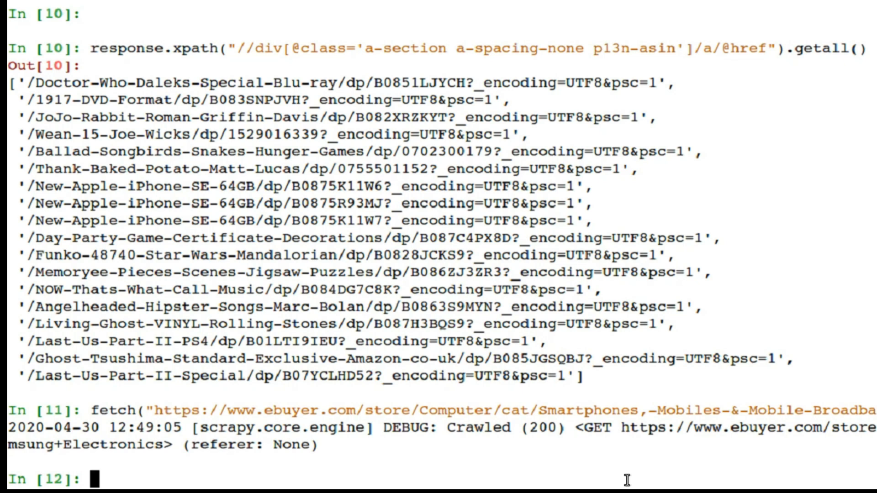
pyautogui.write('res')
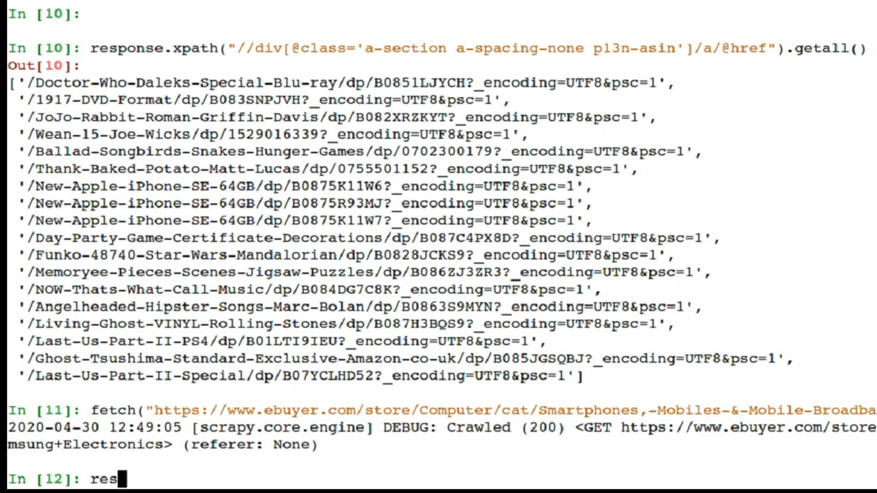
pyautogui.write('ponse.xpath(')
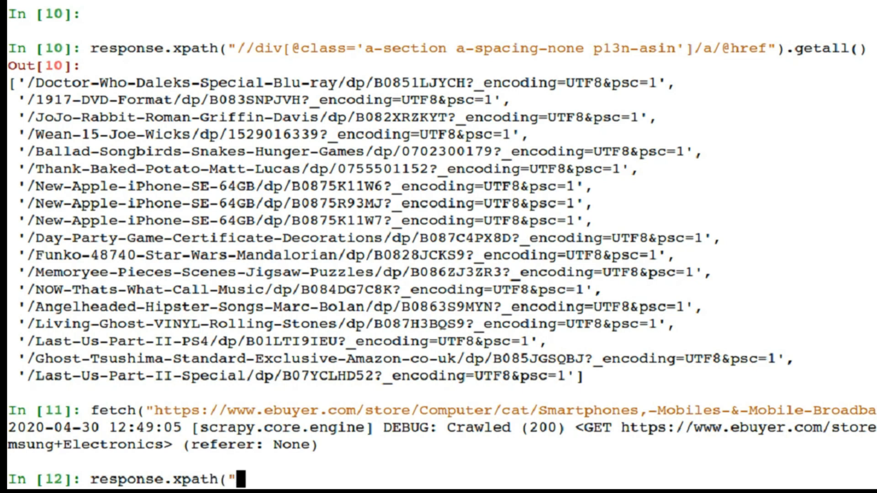
pyautogui.write('//div')
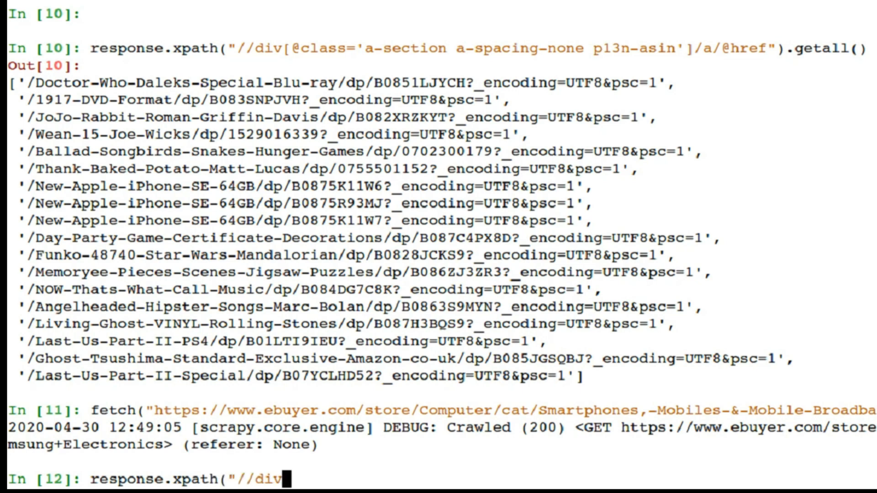
pyautogui.write('/')
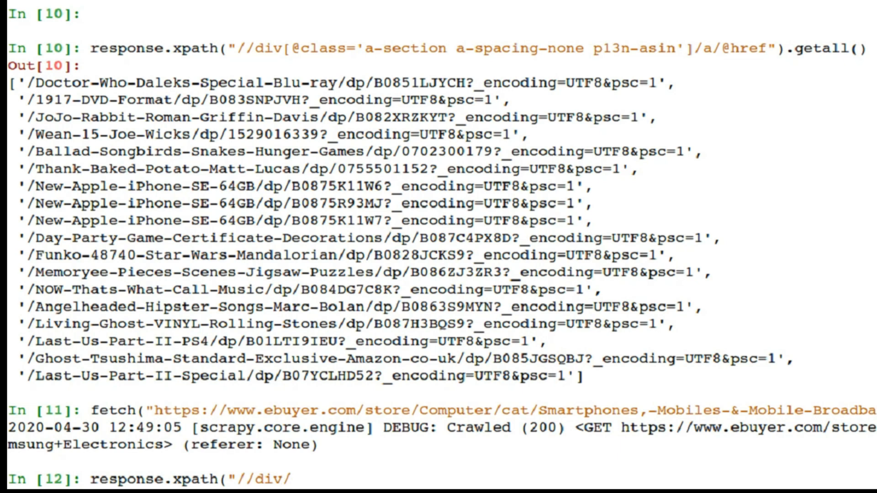
pyautogui.write('[')
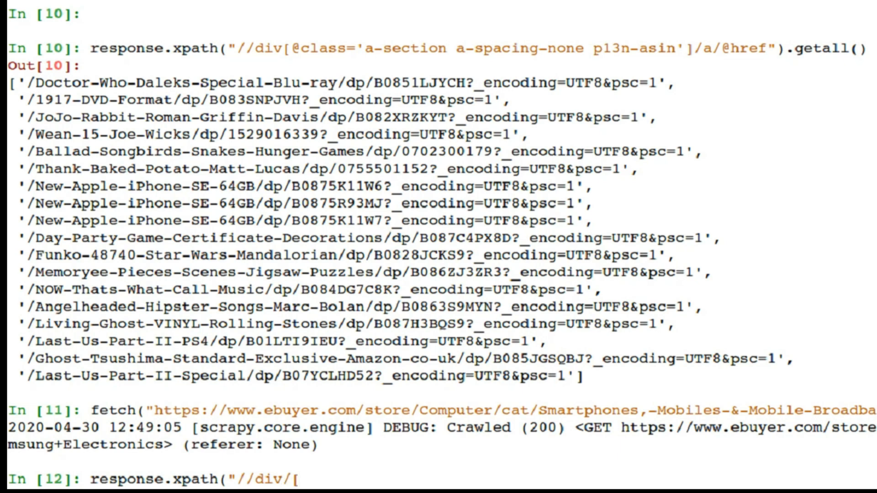
pyautogui.write('@class')
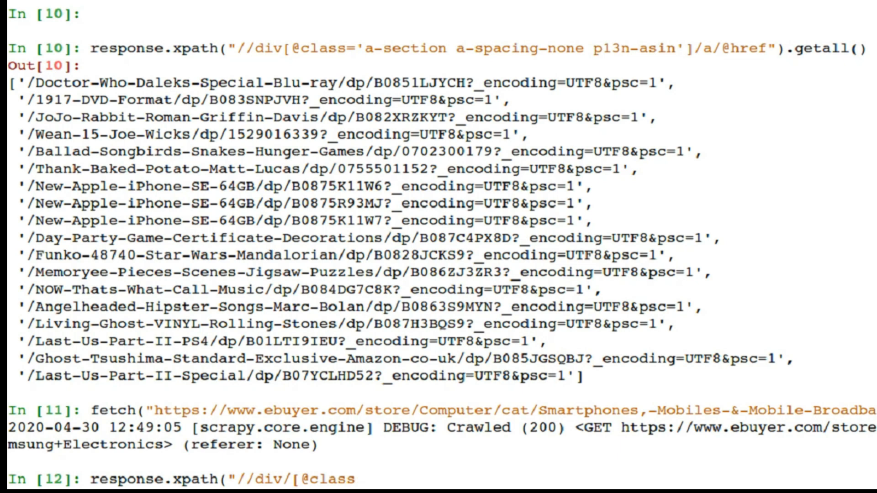
pyautogui.write('=')
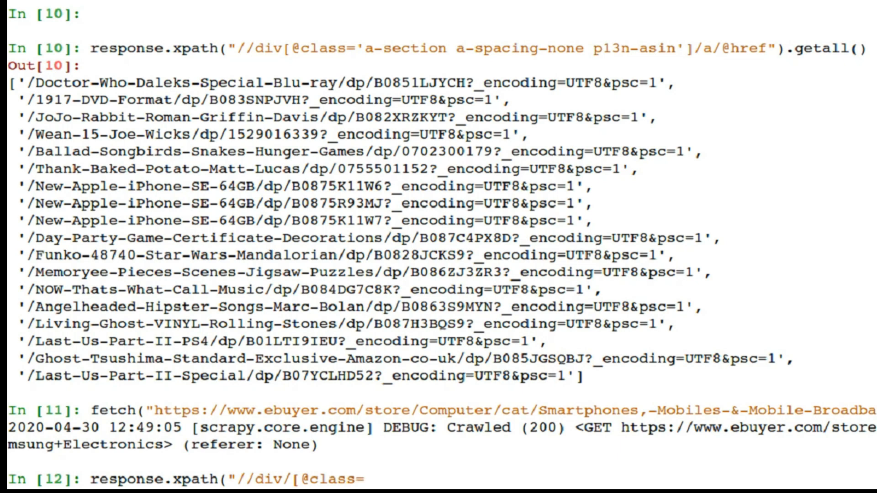
pyautogui.write("'listing-")
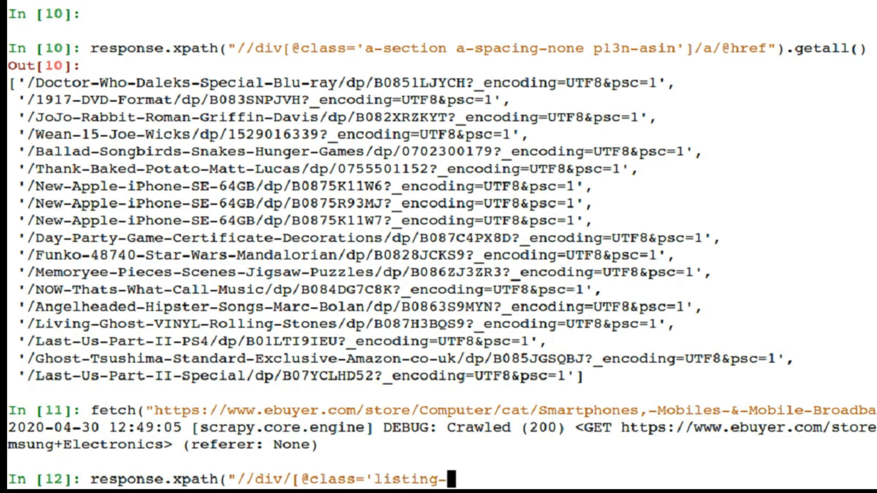
pyautogui.write('image')
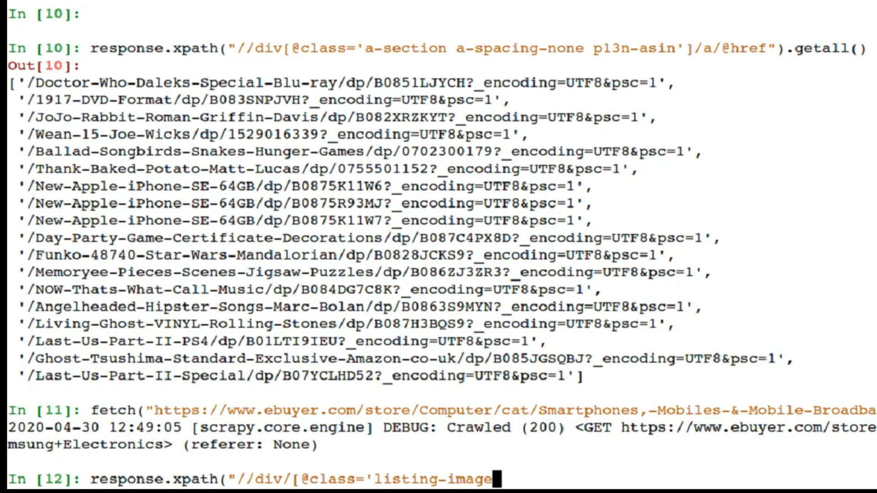
pyautogui.write("'")
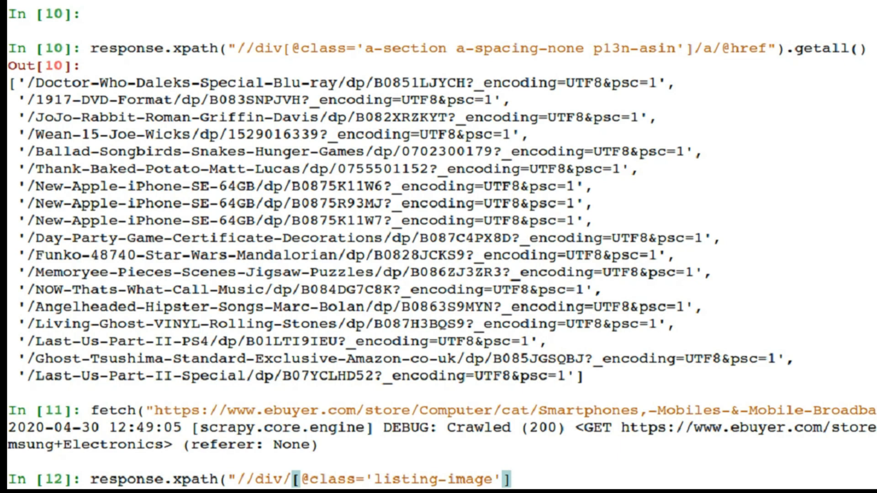
pyautogui.write(']/a')
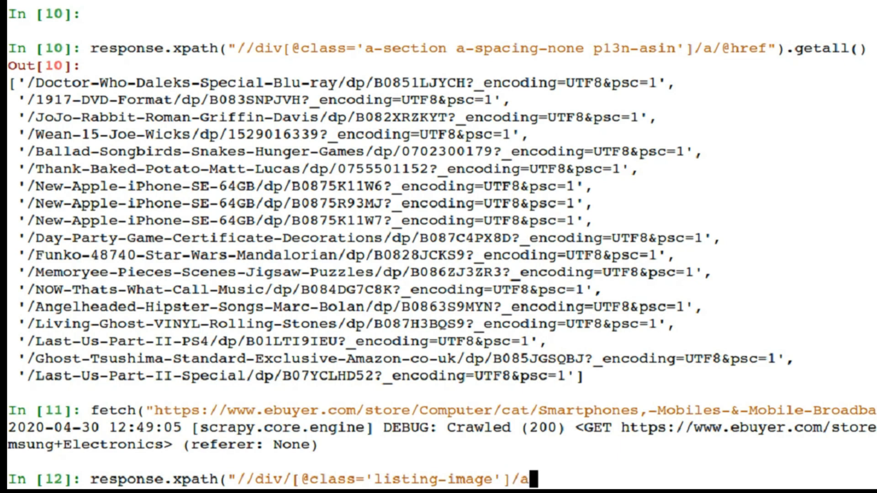
pyautogui.write('/')
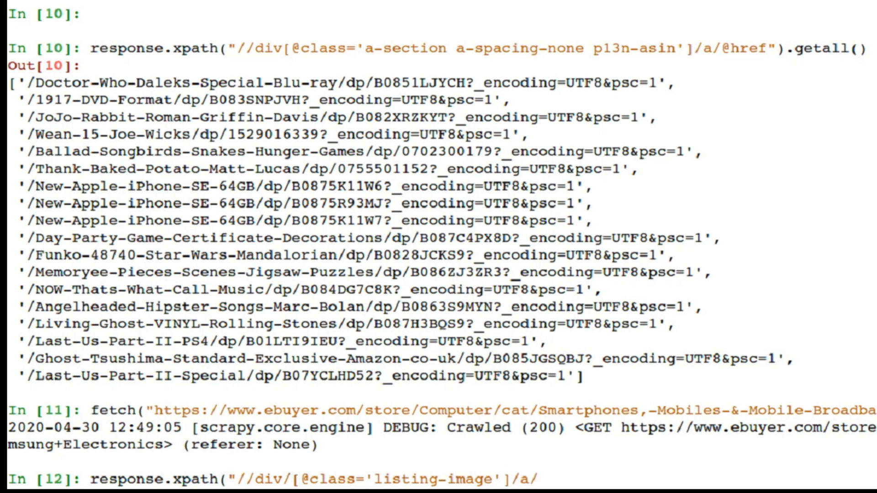
pyautogui.write('@h')
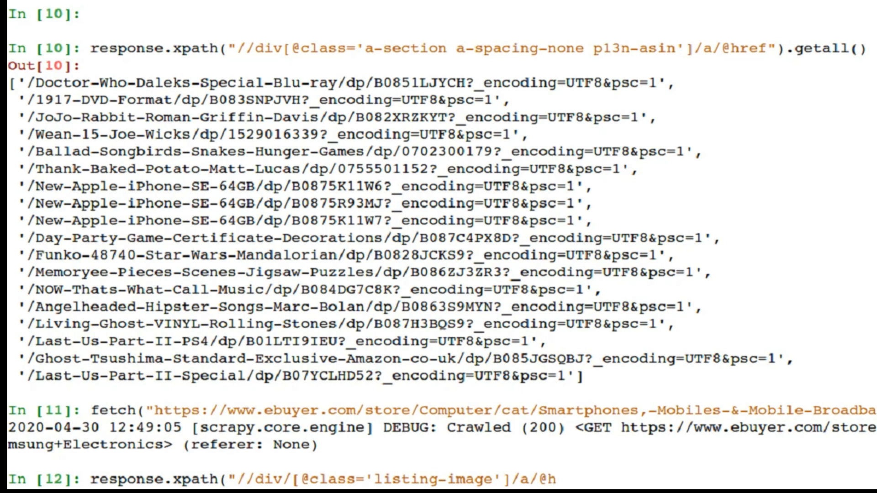
pyautogui.write('ref')
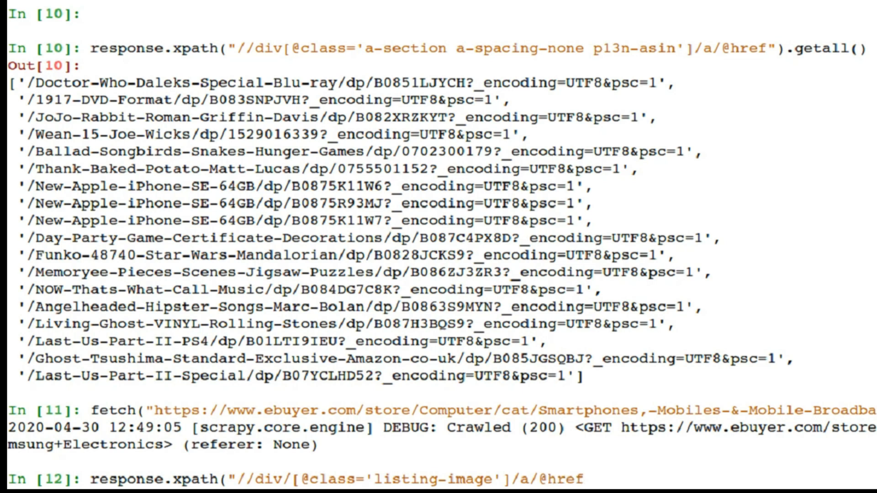
pyautogui.write(').')
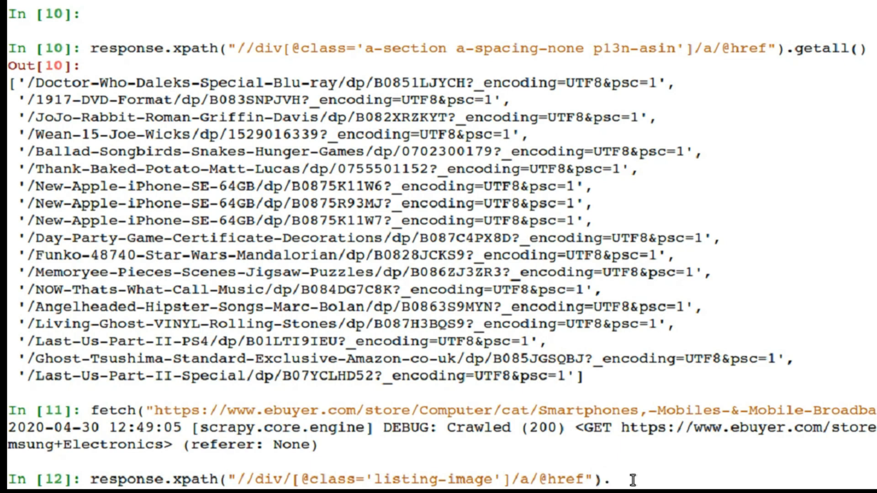
pyautogui.write('getall')
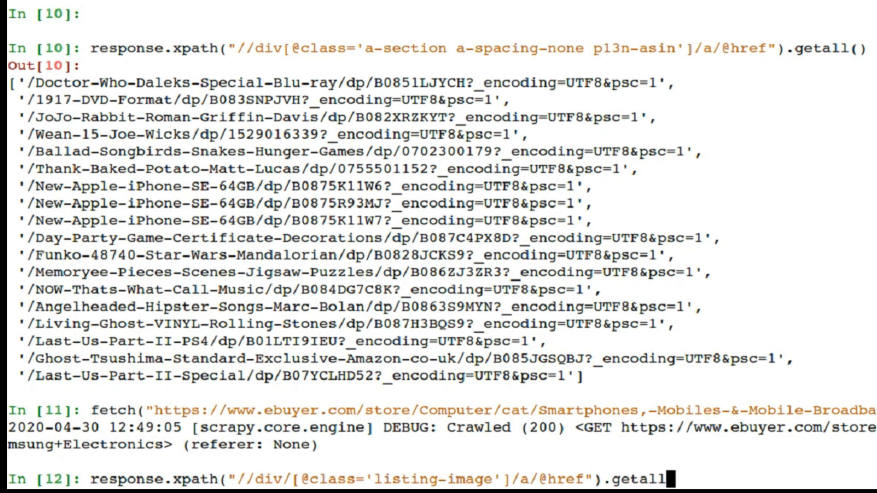
pyautogui.write('()')
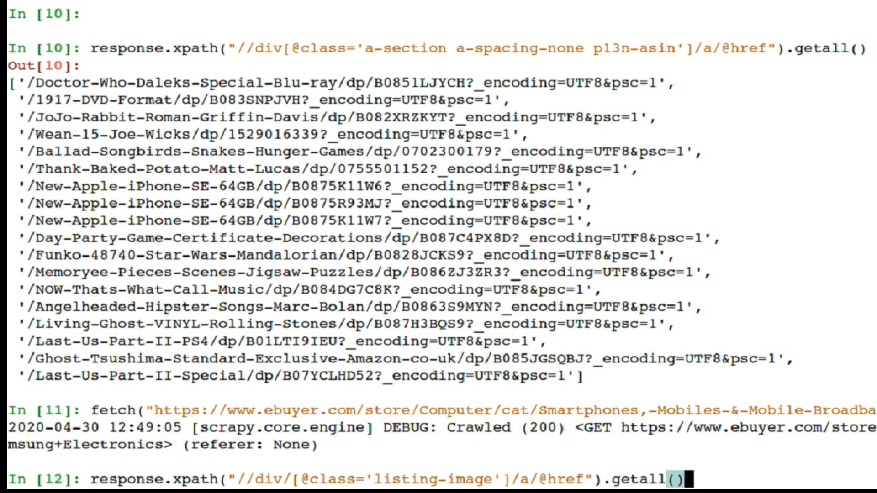
pyautogui.press('enter')
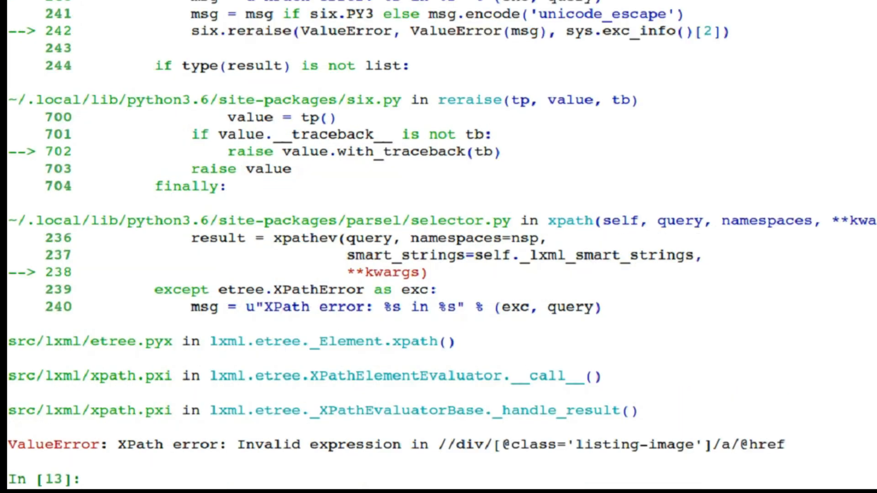
# Run the listing-image href XPath query and highlight the first returned Samsung links
pyautogui.write('response.xpath("//div/[@class=\'listing-image\']/a/@href").getall()')
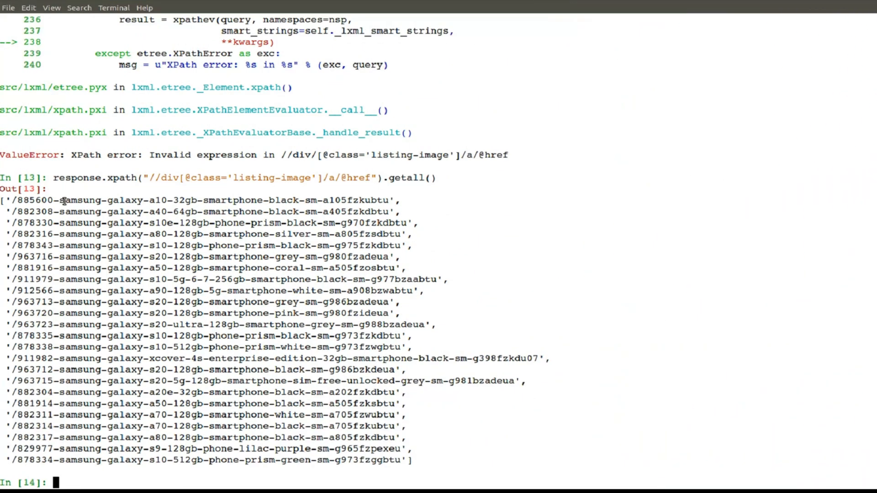
pyautogui.moveTo(63, 200); pyautogui.dragTo(443, 452)
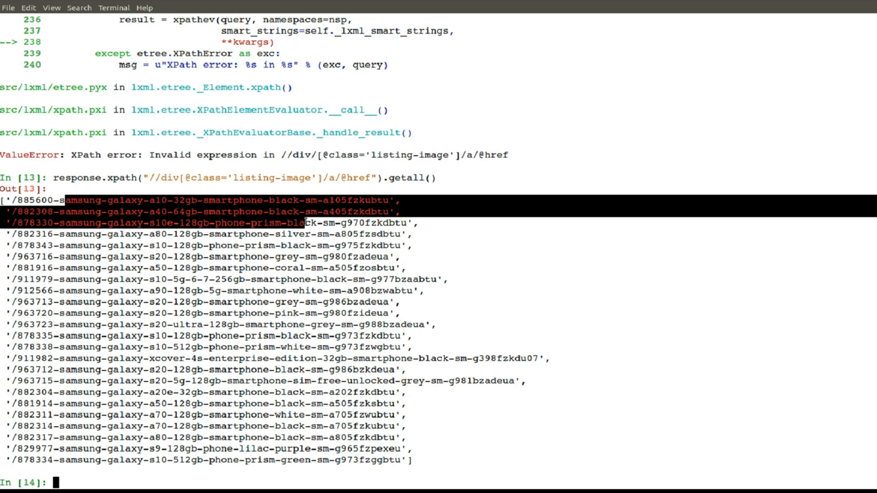
pyautogui.moveTo(248, 251)
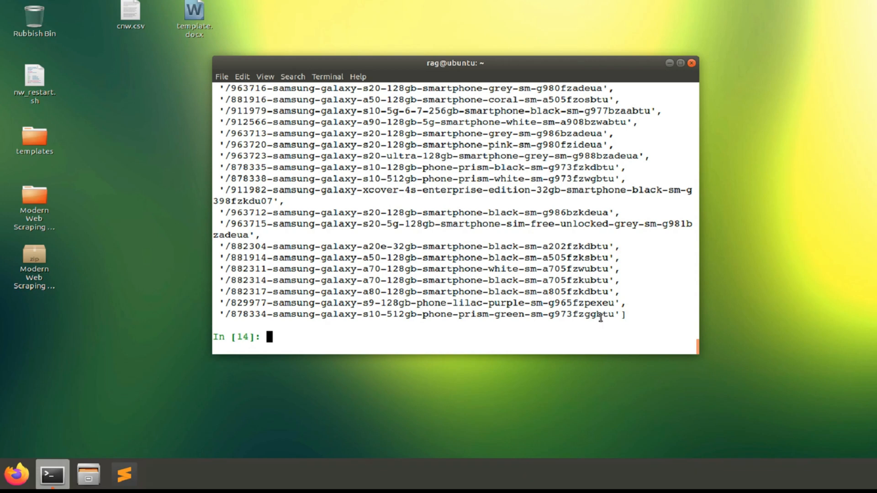
# Switch to Chrome and right-click the address bar showing Ebuyer suggestions
pyautogui.moveTo(311, 314); pyautogui.dragTo(613, 314)
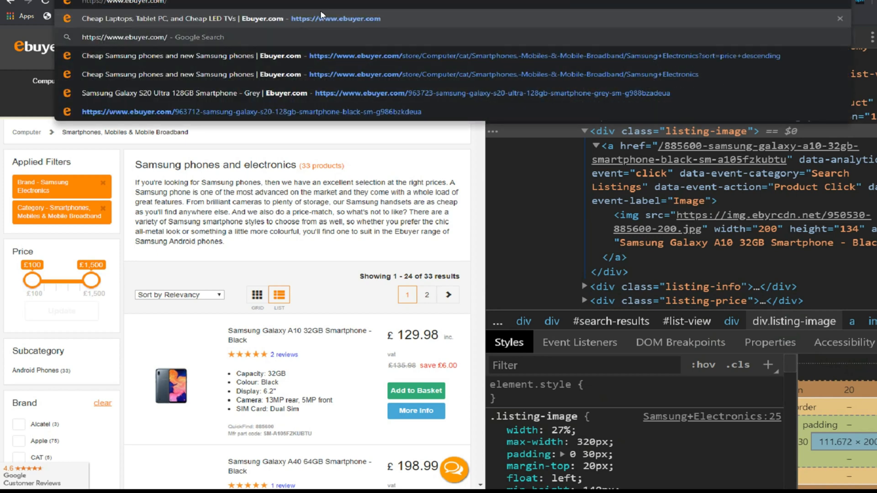
pyautogui.rightClick(322, 15)
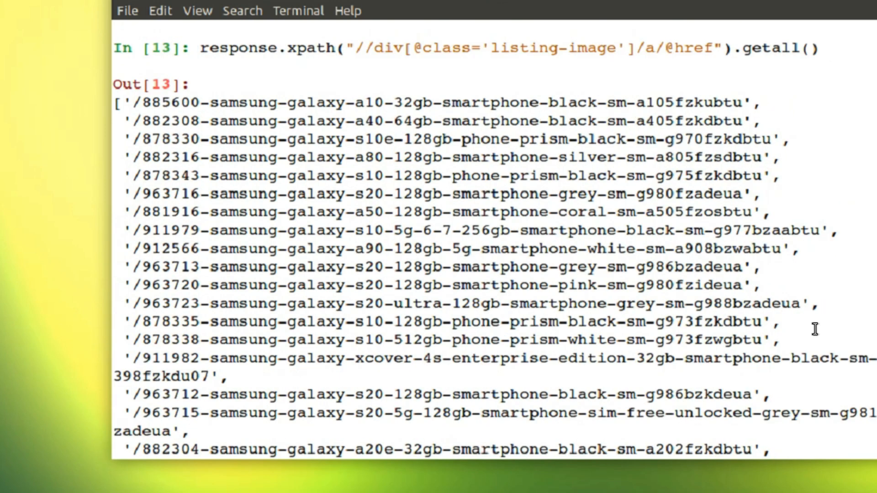
pyautogui.moveTo(752, 399)
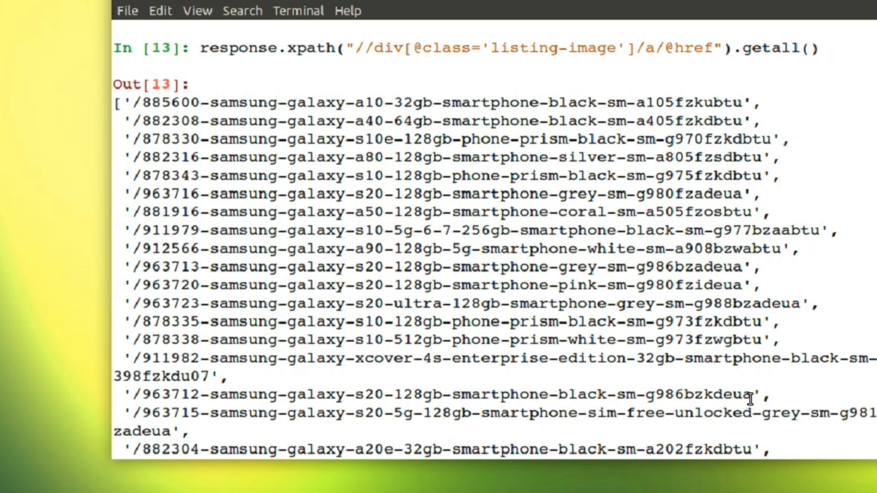
pyautogui.scroll(-3)
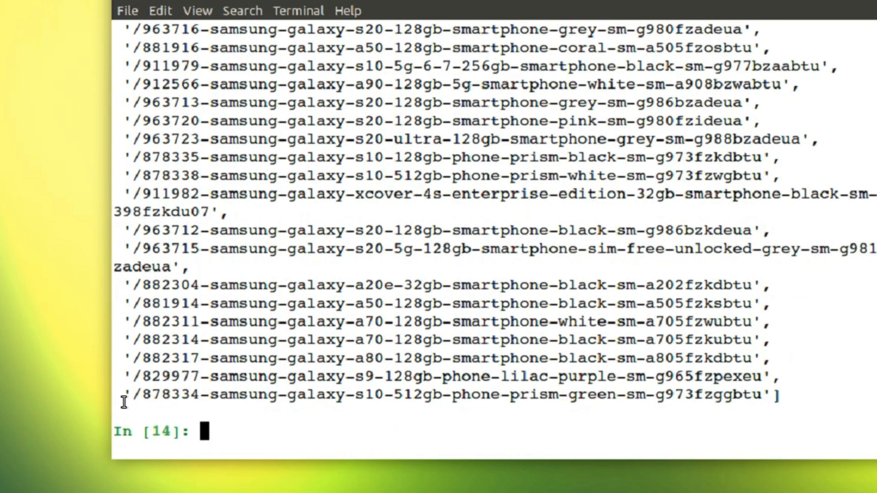
pyautogui.moveTo(148, 400)
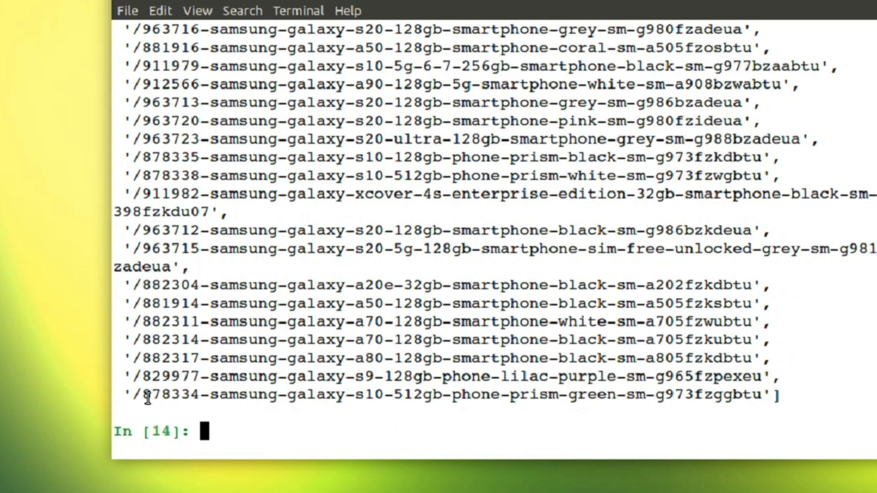
pyautogui.moveTo(218, 406)
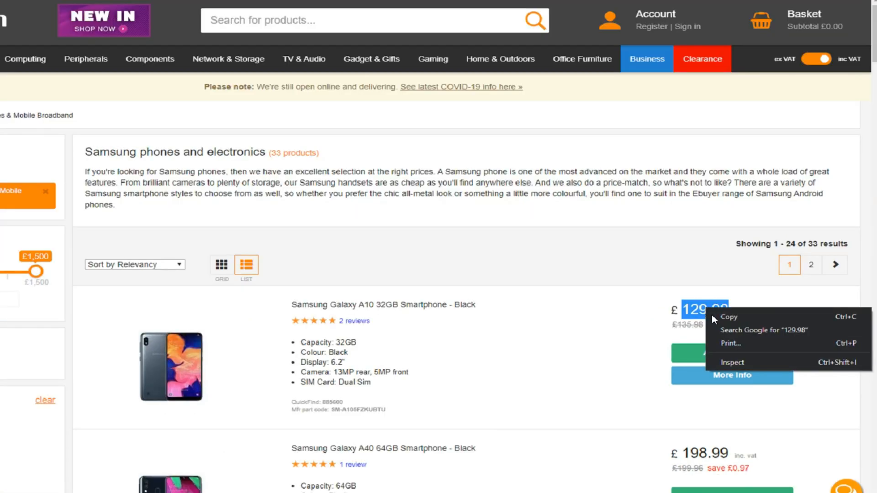
pyautogui.moveTo(729, 362)
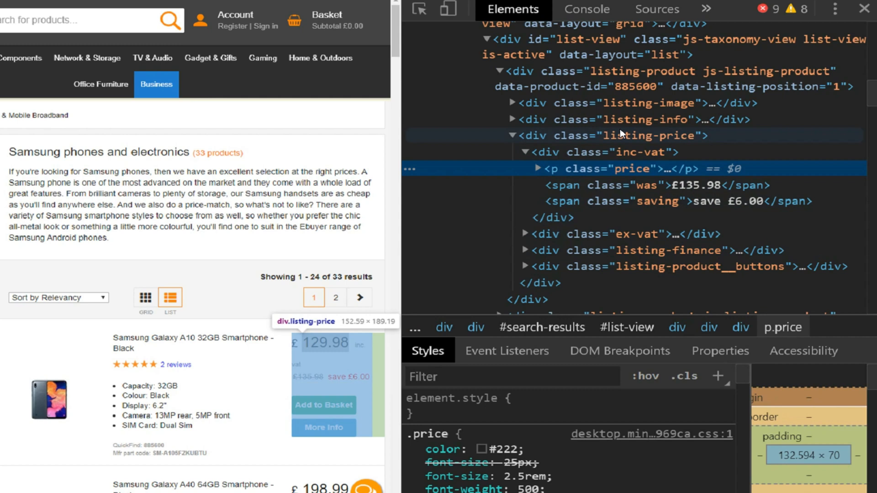
pyautogui.moveTo(539, 169)
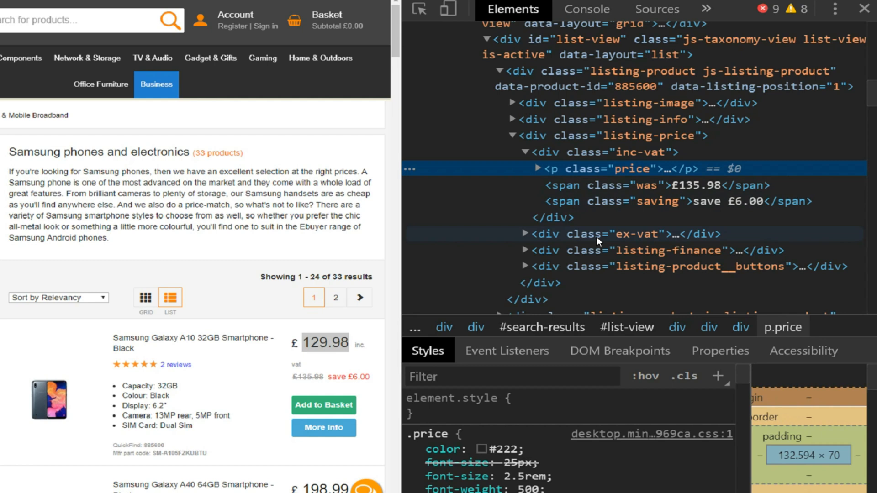
pyautogui.moveTo(559, 172)
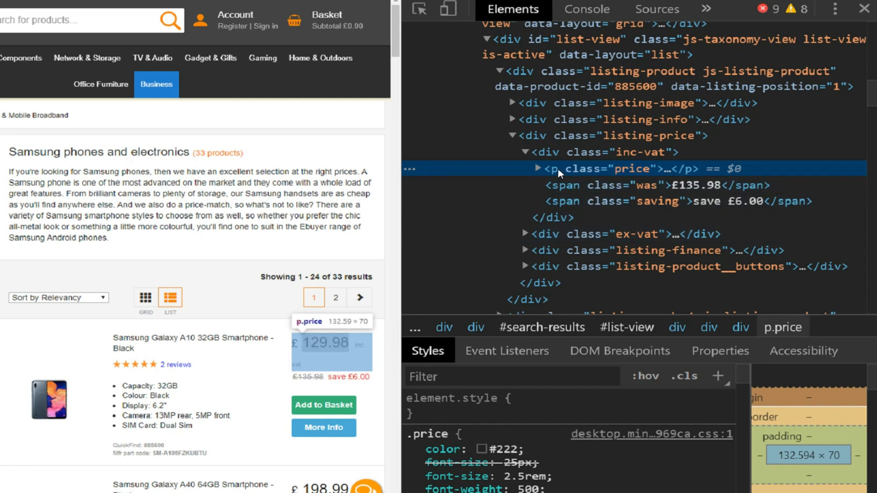
# Reveal the £129.98 price's p class="price" element in DevTools
pyautogui.click(536, 169)
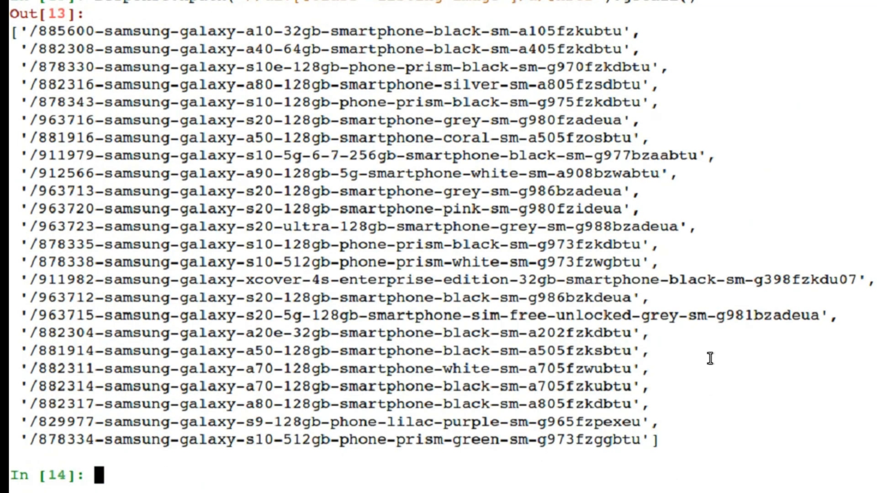
pyautogui.write('response.xpath("//div[@class=\'listing-image\']/a/@href").getall()')
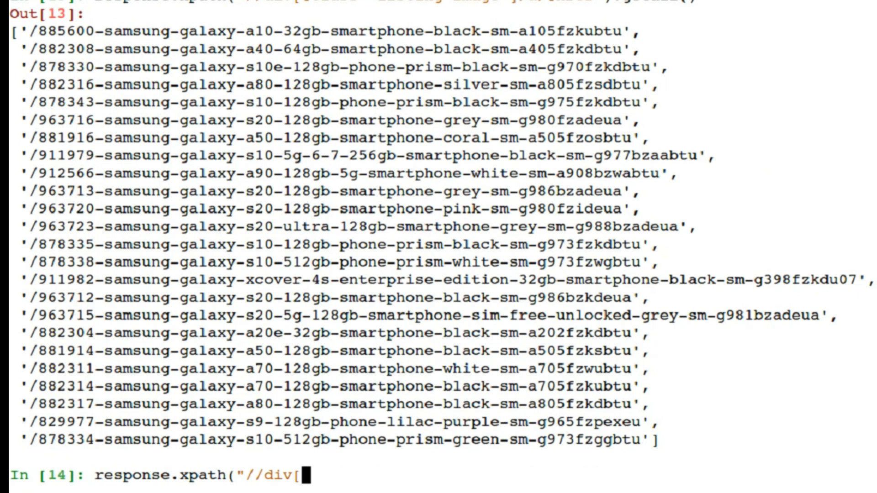
pyautogui.press('BackSpace')
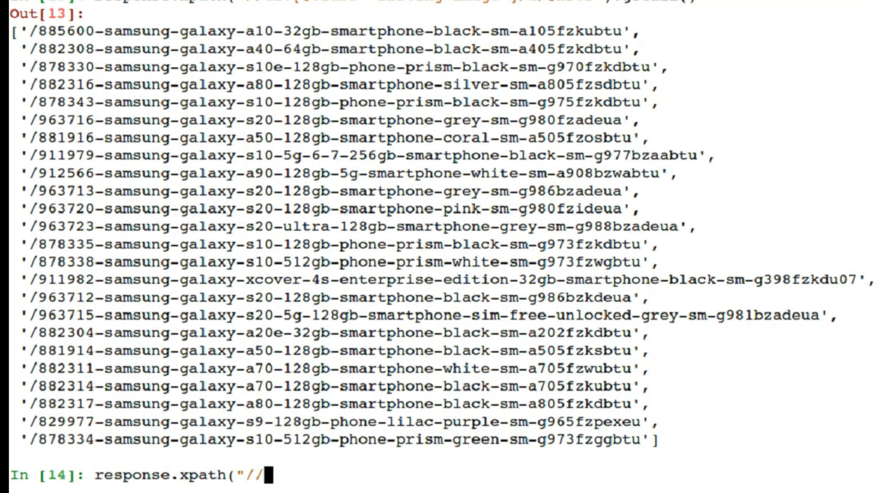
pyautogui.write('p[')
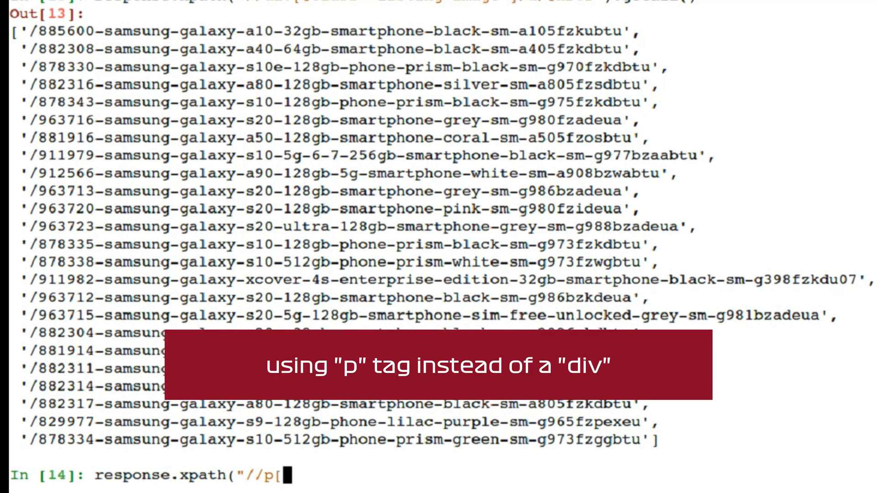
pyautogui.write('@class')
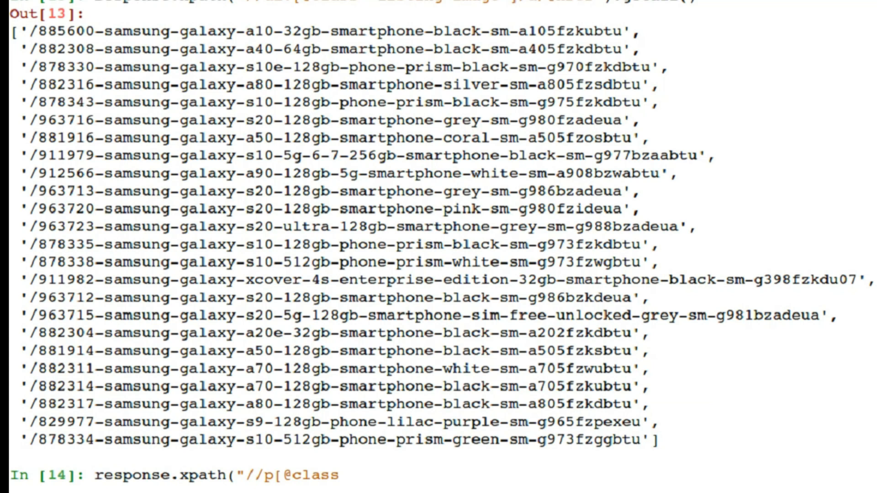
pyautogui.write("'price")
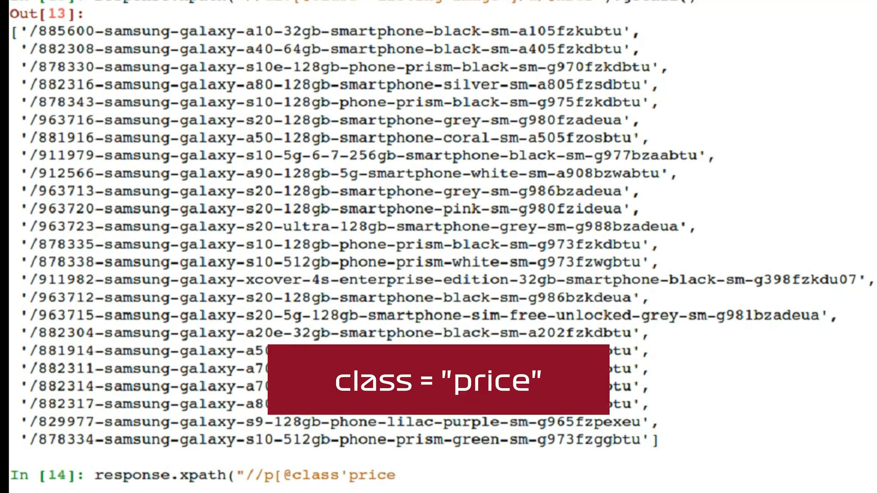
pyautogui.write("'")
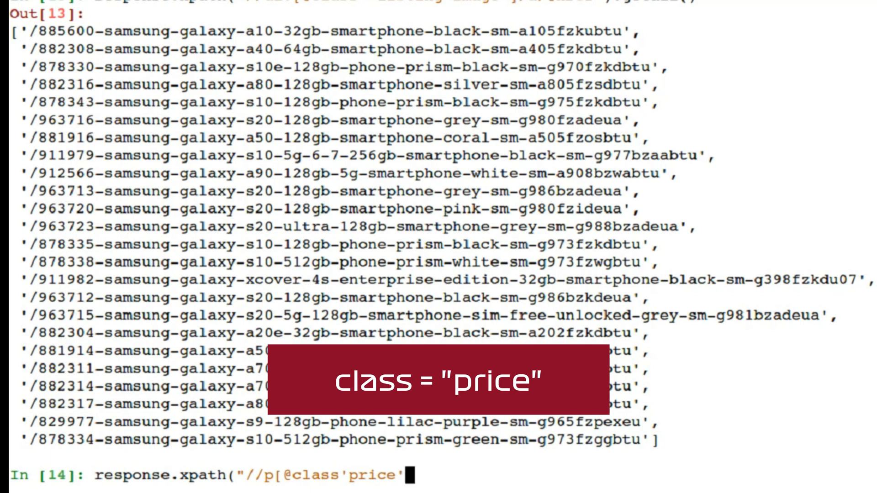
pyautogui.write(']')
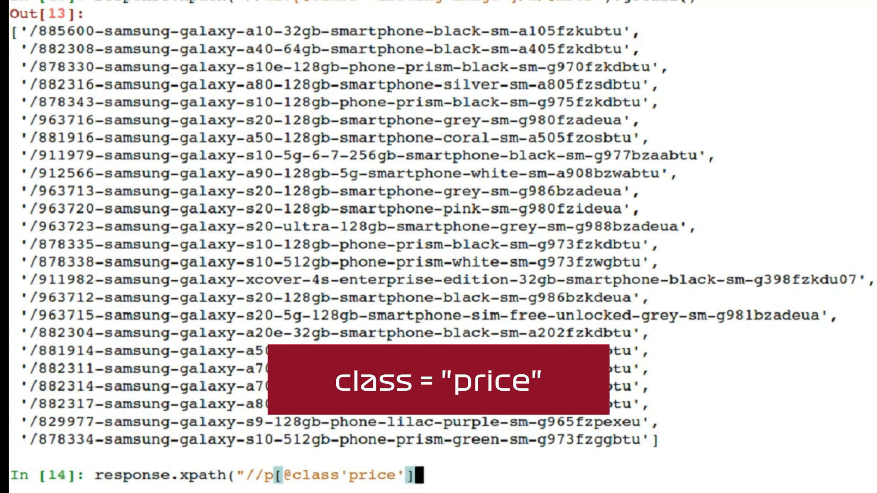
pyautogui.write('/text')
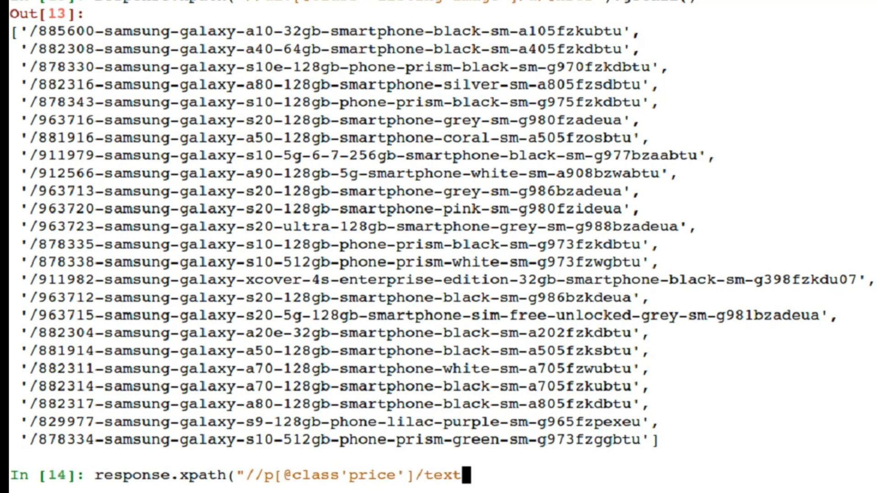
pyautogui.write('()')
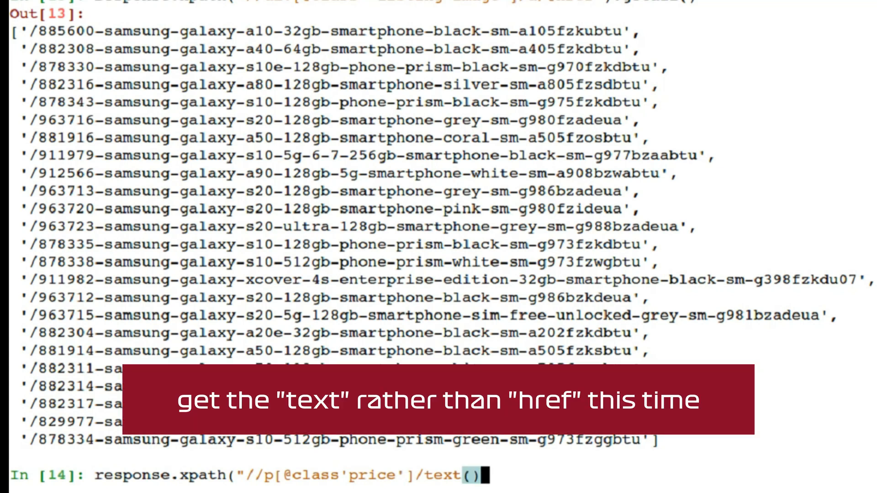
pyautogui.write('")')
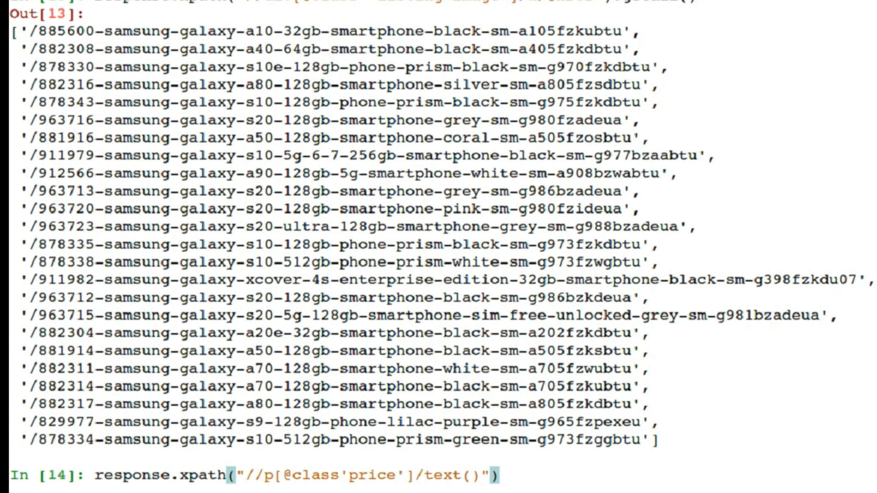
pyautogui.write('.')
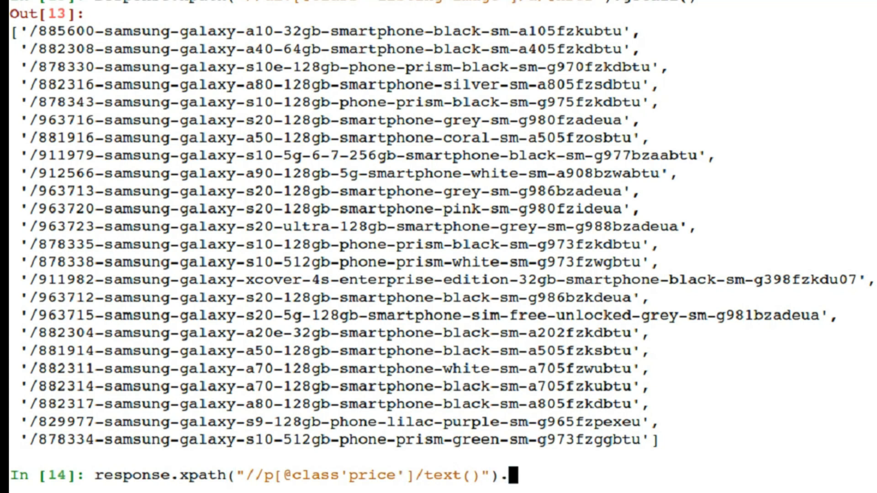
pyautogui.write('getall(')
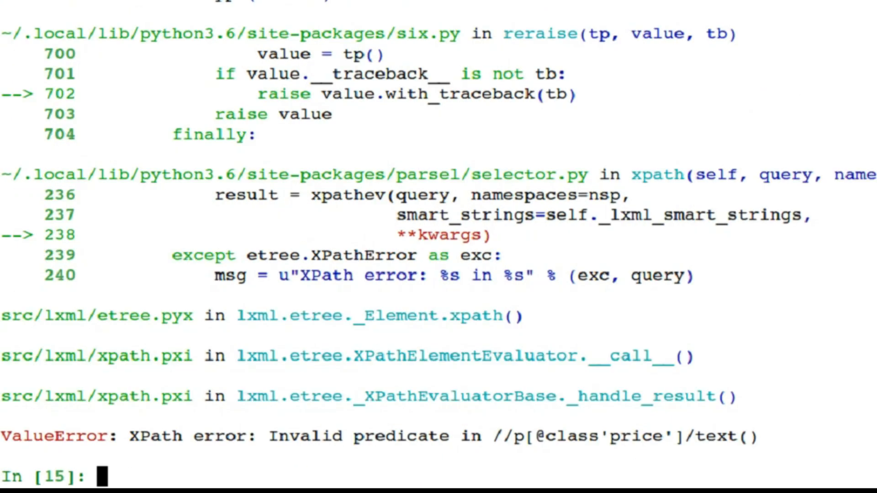
pyautogui.write('response.xpath("//p[@class\'price\']/text()").getall()')
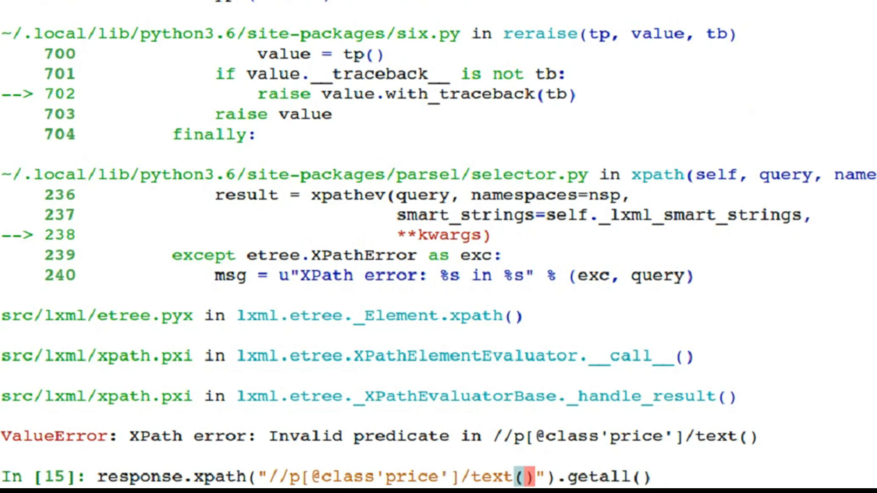
pyautogui.write('=')
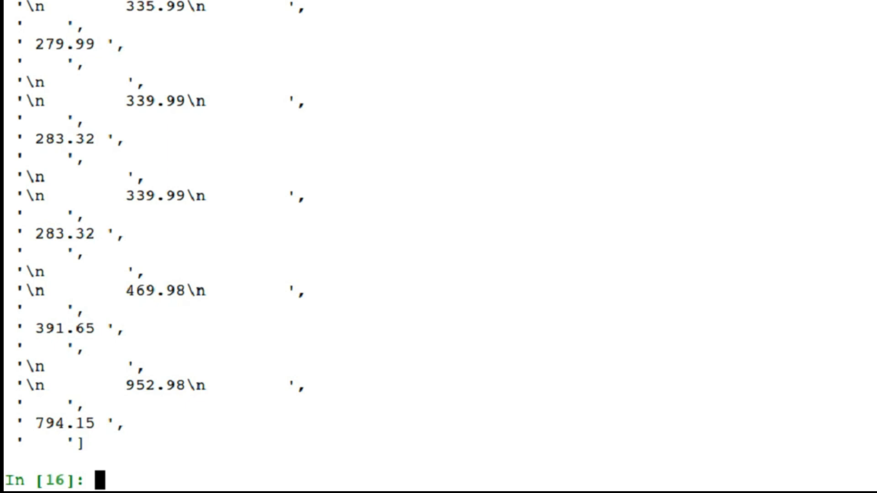
pyautogui.write('response.xpath("//p[@class=\'price\']/text()").getall()')
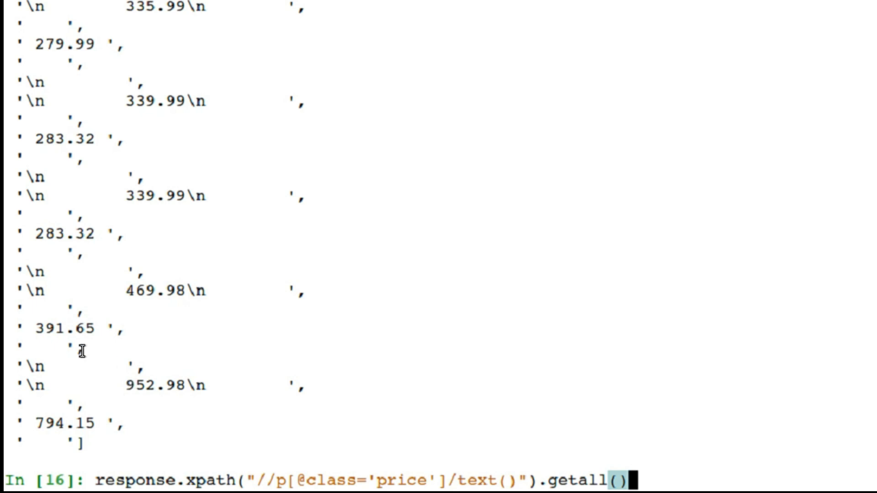
pyautogui.doubleClick(165, 290)
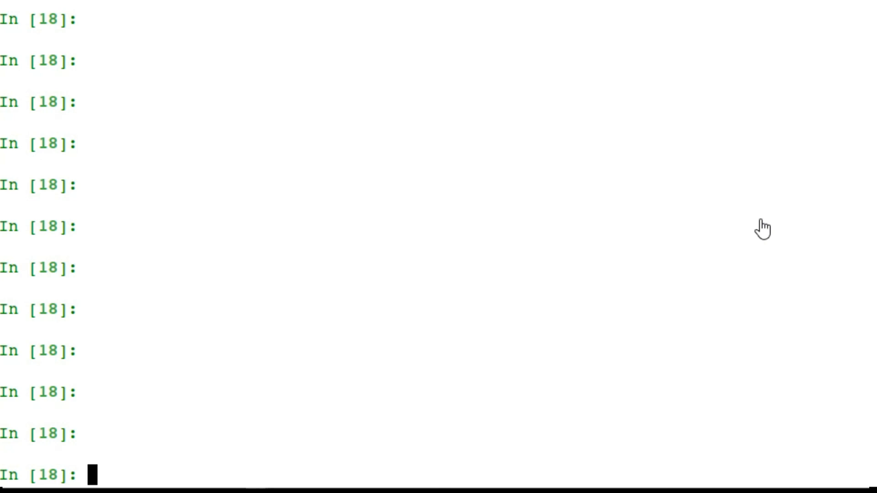
# Rerun the listing-image href XPath query to list the Samsung product links
pyautogui.write('response.css("div.listing-image a::attr(href)").getall()')
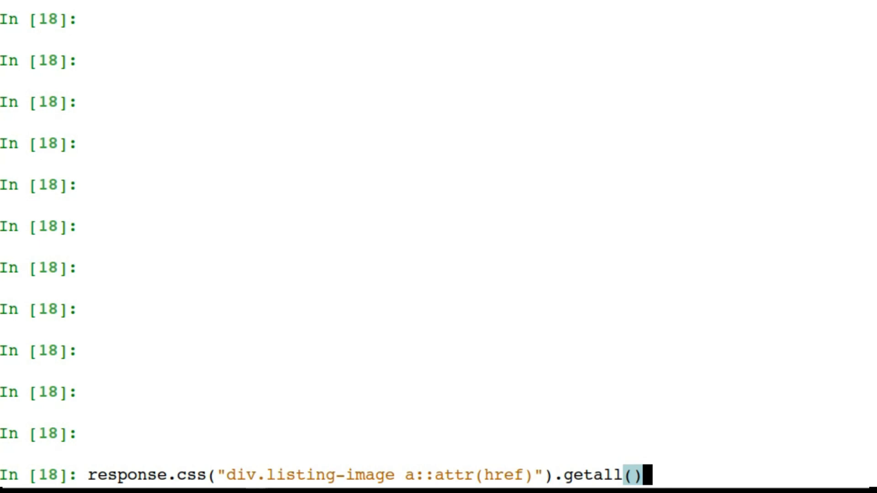
pyautogui.write('response.xpath("//div[@class=\'listing-image\']/a/@href").getall()')
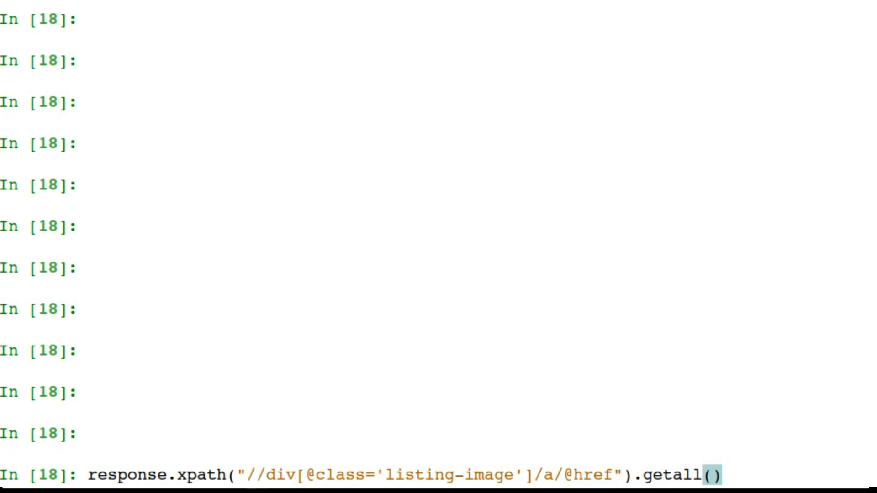
pyautogui.press('enter')
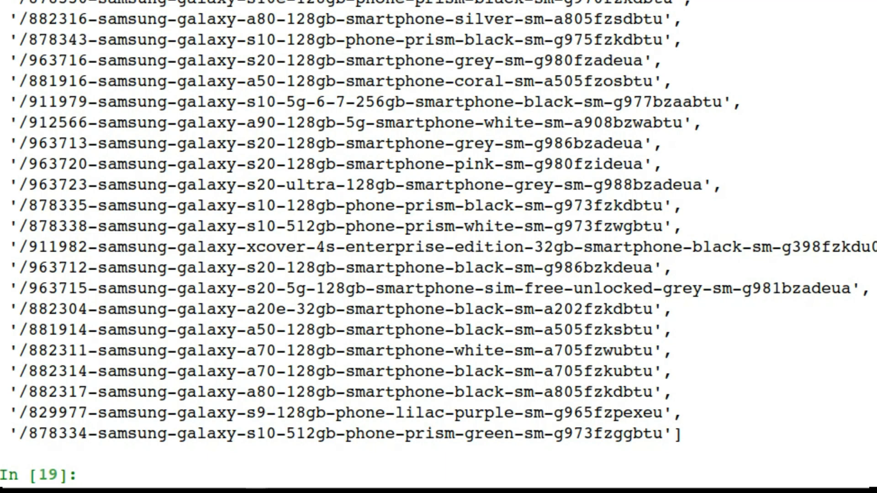
# Enter response.css("div.listing-image a::attr(href)").getall() at the prompt
pyautogui.write('response.xpath("//div[@class=\'listing-image\']/a/@href").getall()')
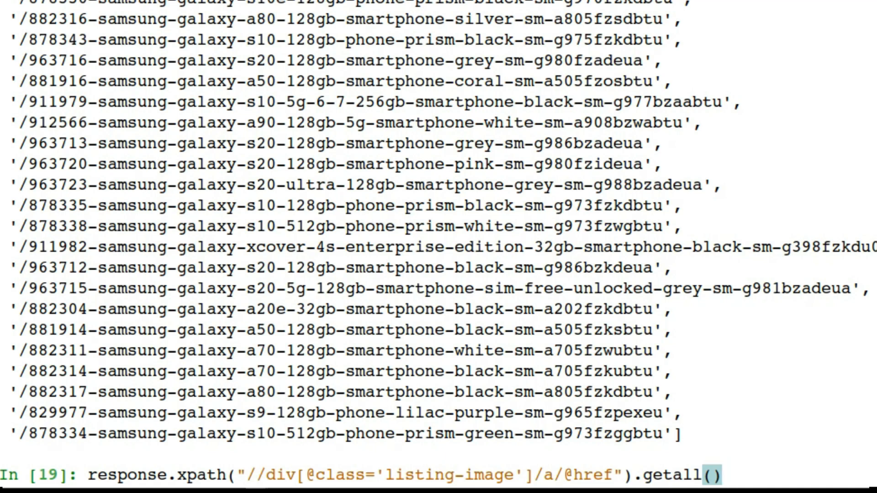
pyautogui.write('response.css("div.listing-image a::attr(href)").getall()')
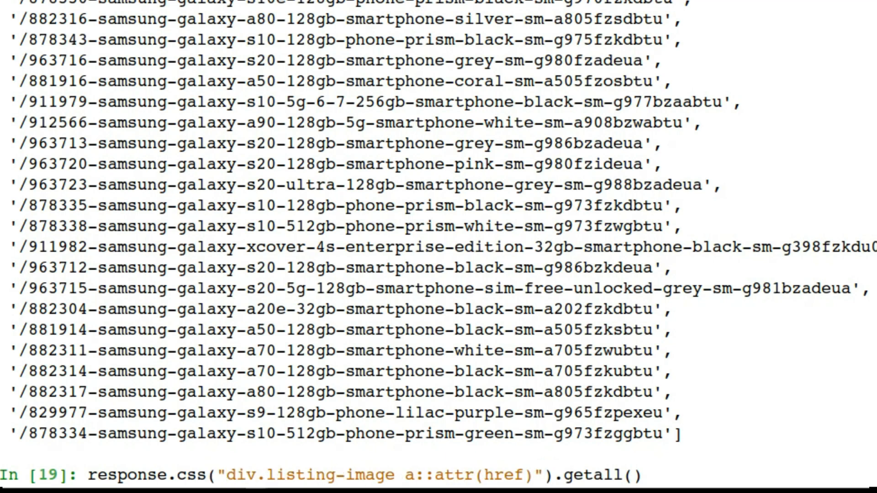
pyautogui.click(241, 476)
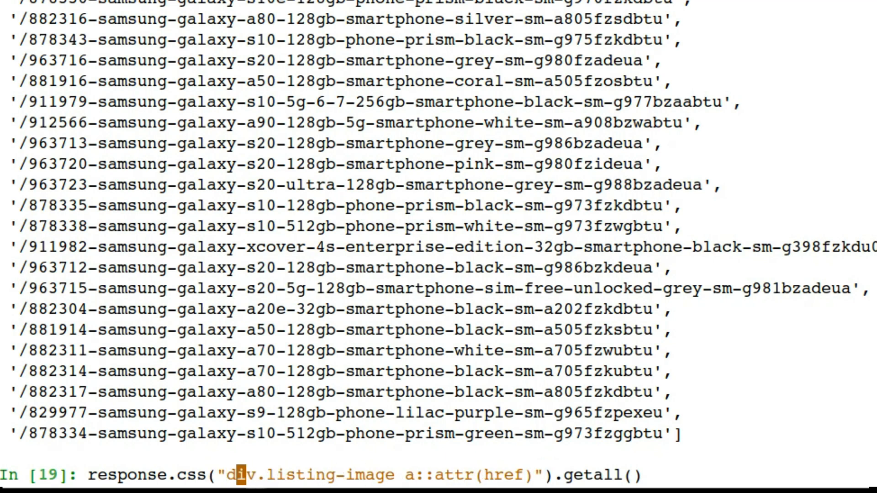